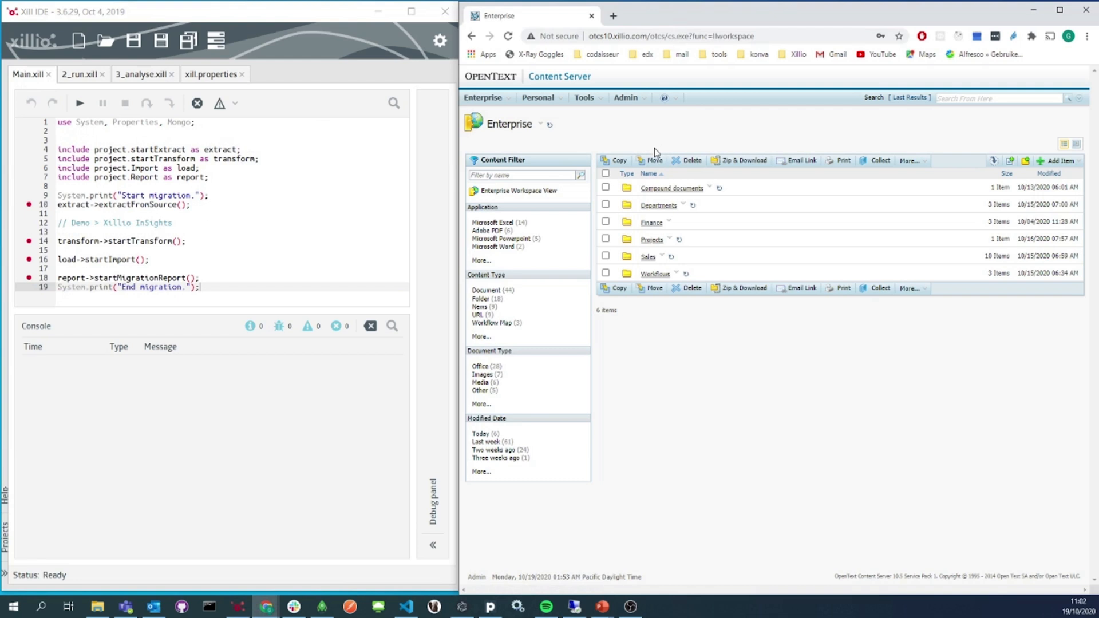
- Browse from the Enterprise workspace into the Workflows folder and Admin Home
click(483, 98)
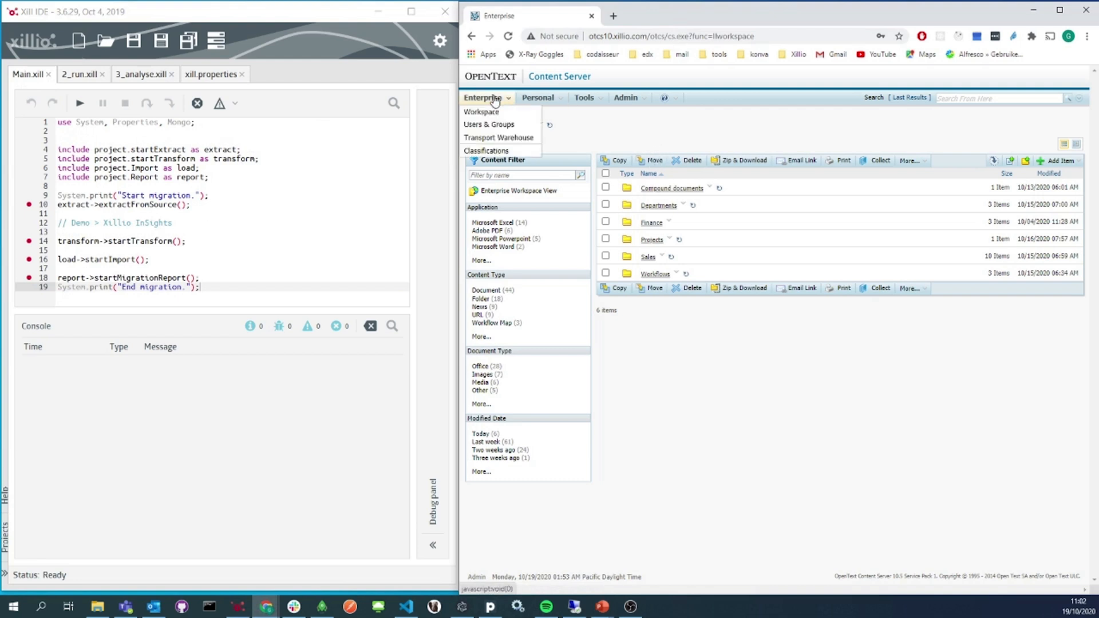
click(672, 188)
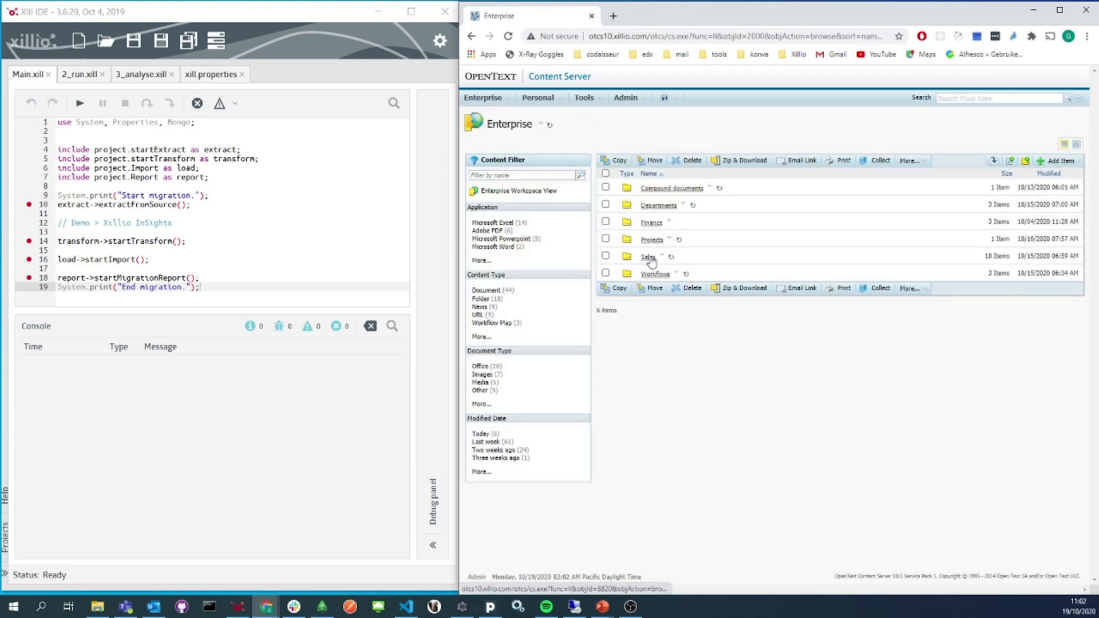
click(655, 273)
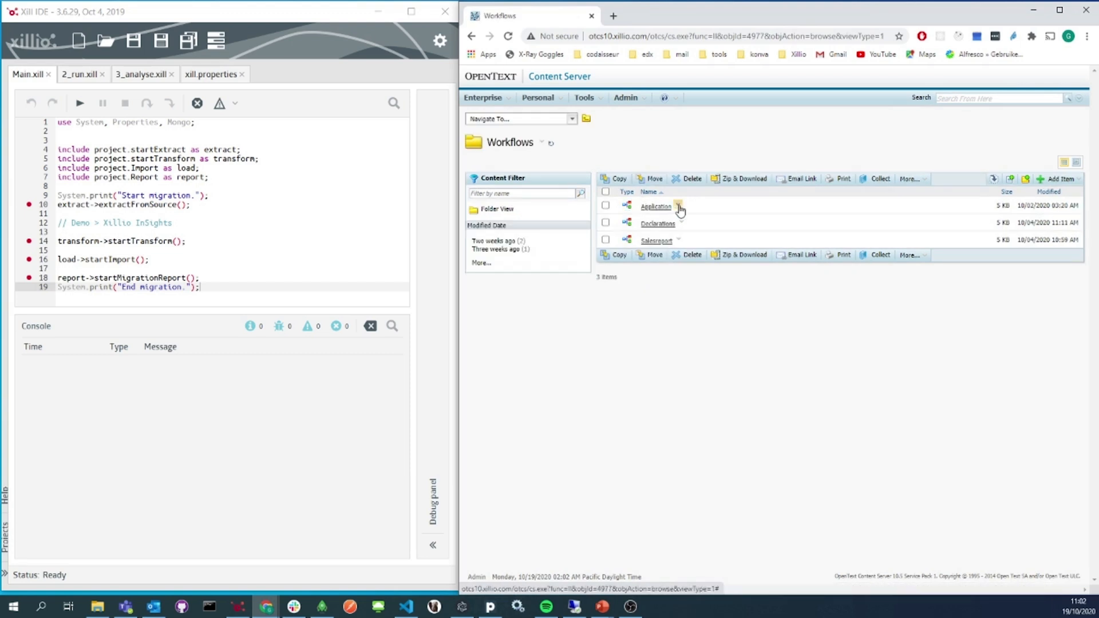
click(655, 206)
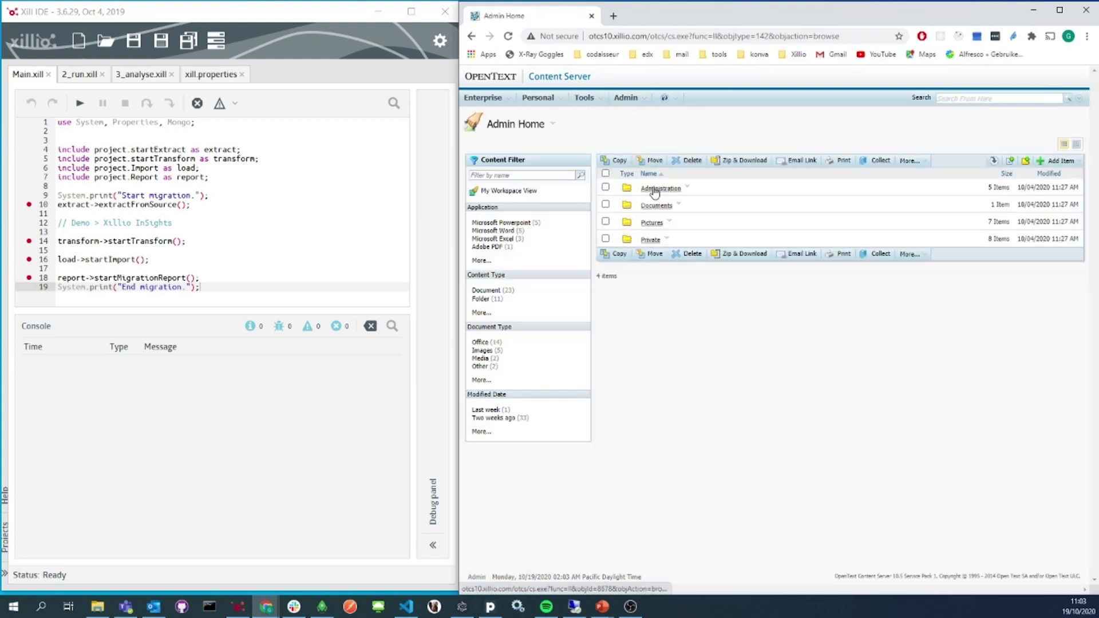
- From the Personal menu, show My Workflows with the Statuses list
click(538, 98)
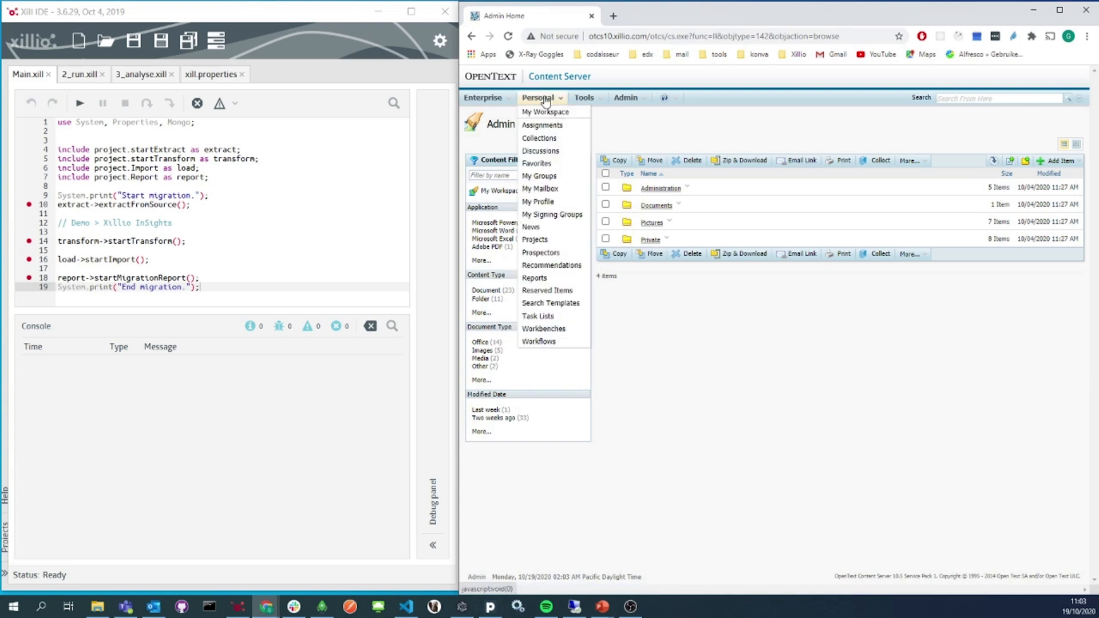
mouse_move(535, 279)
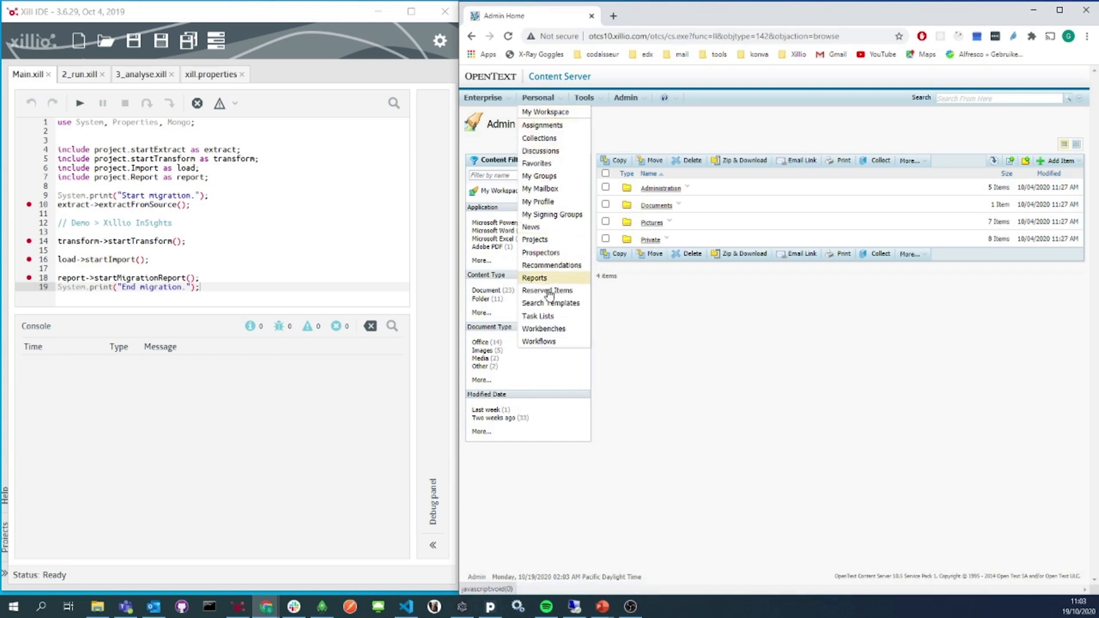
click(538, 342)
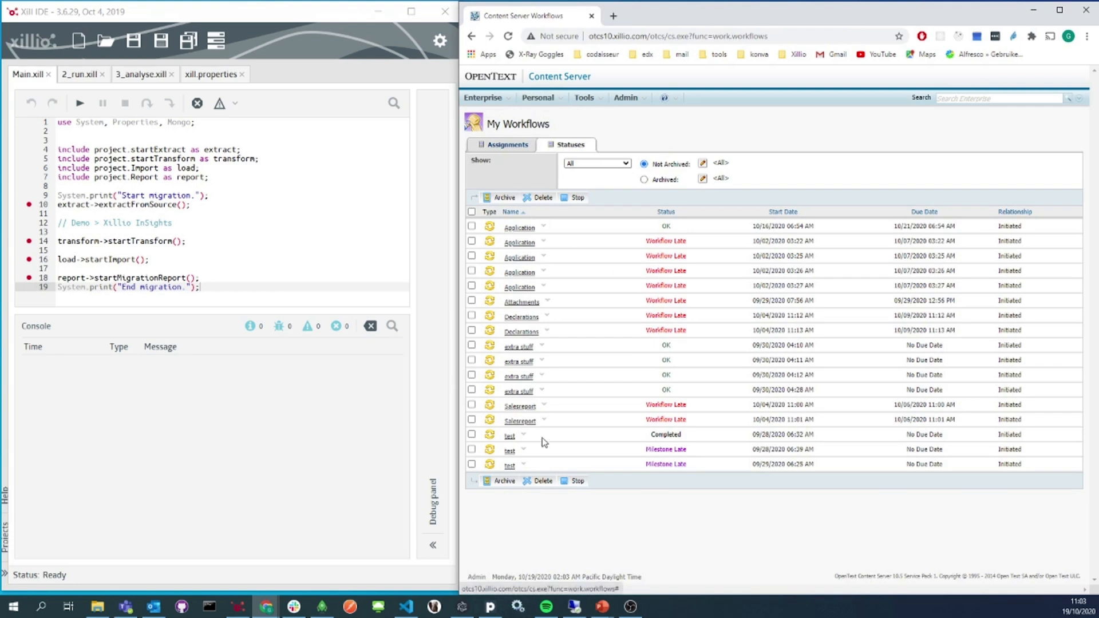
mouse_move(582, 350)
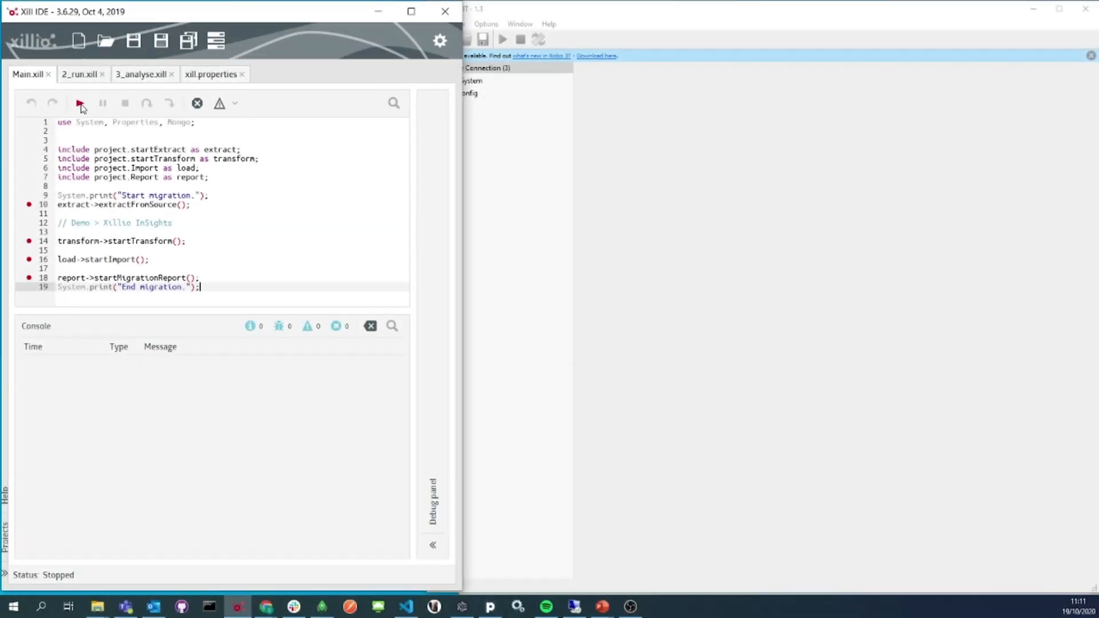
- Run Main.xill and resume past the extract breakpoint so the console logs extracted items
click(80, 103)
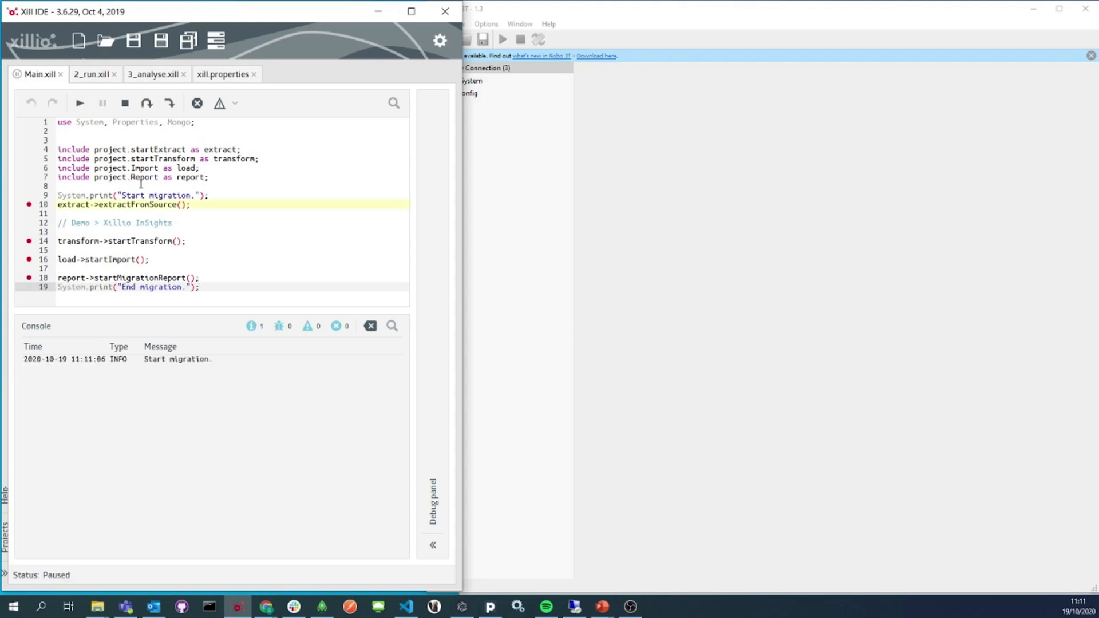
click(147, 104)
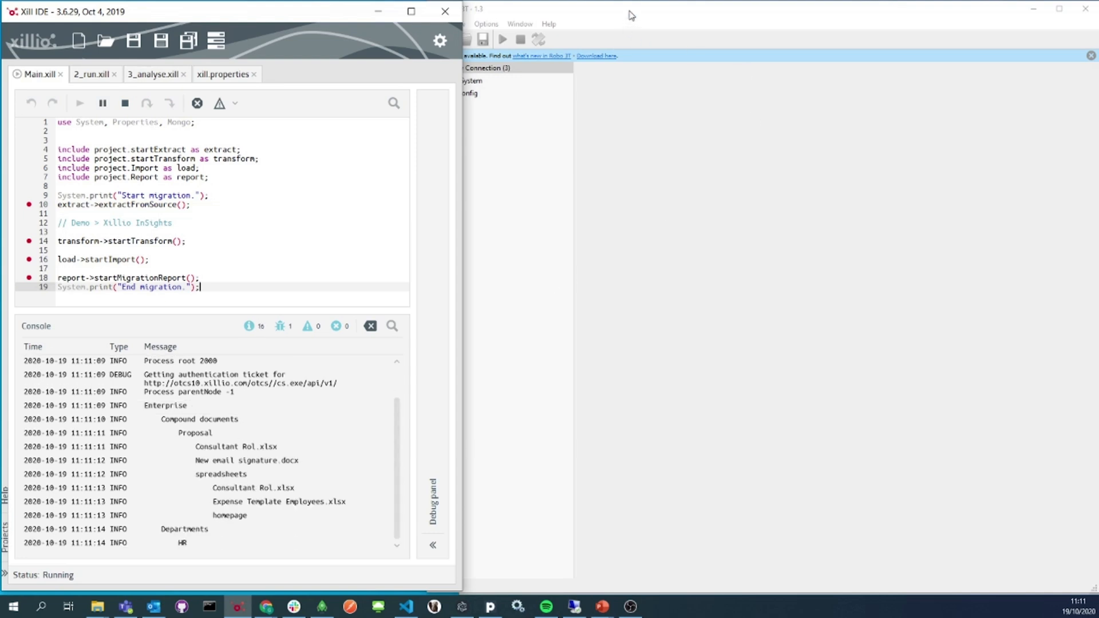
right_click(483, 68)
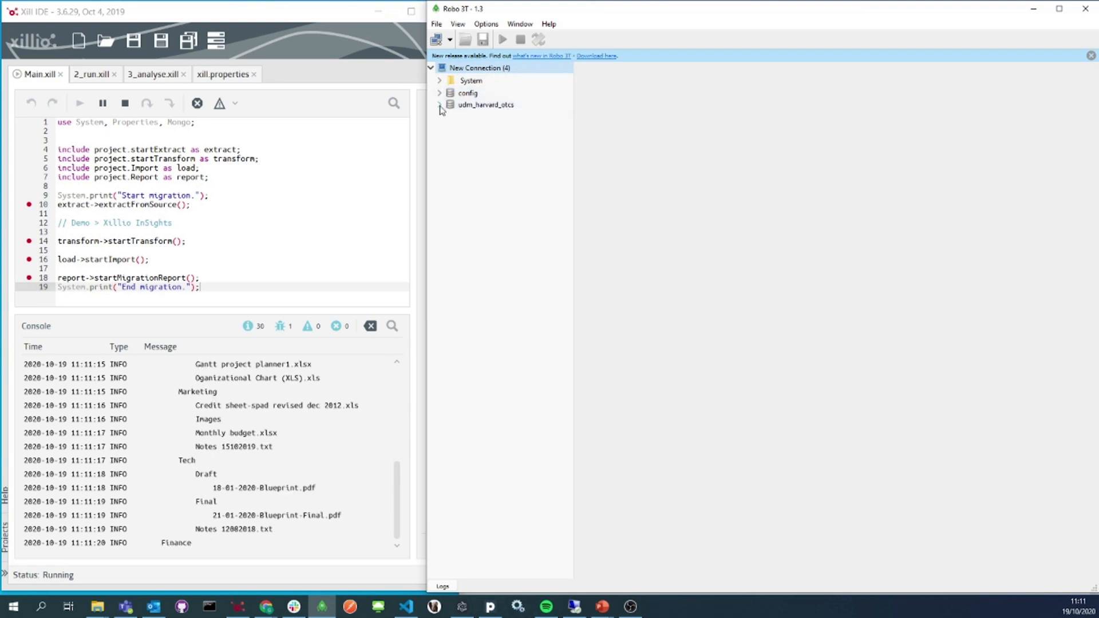
- In the udm_harvard_otcs documents collection, expand record 15844's migration export flag
double_click(492, 130)
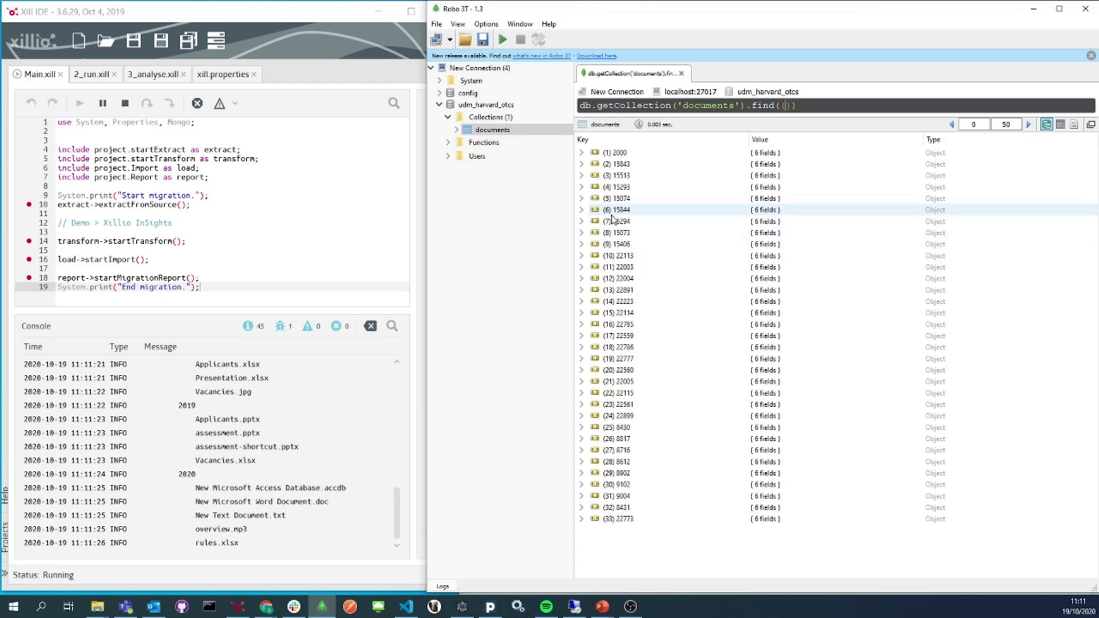
click(582, 210)
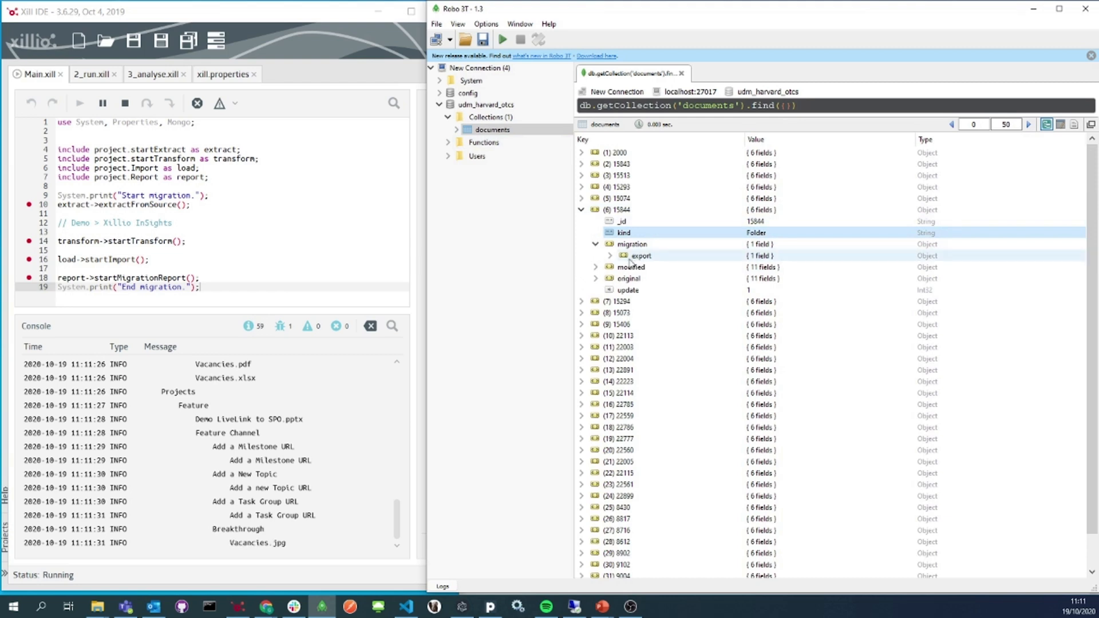
click(609, 256)
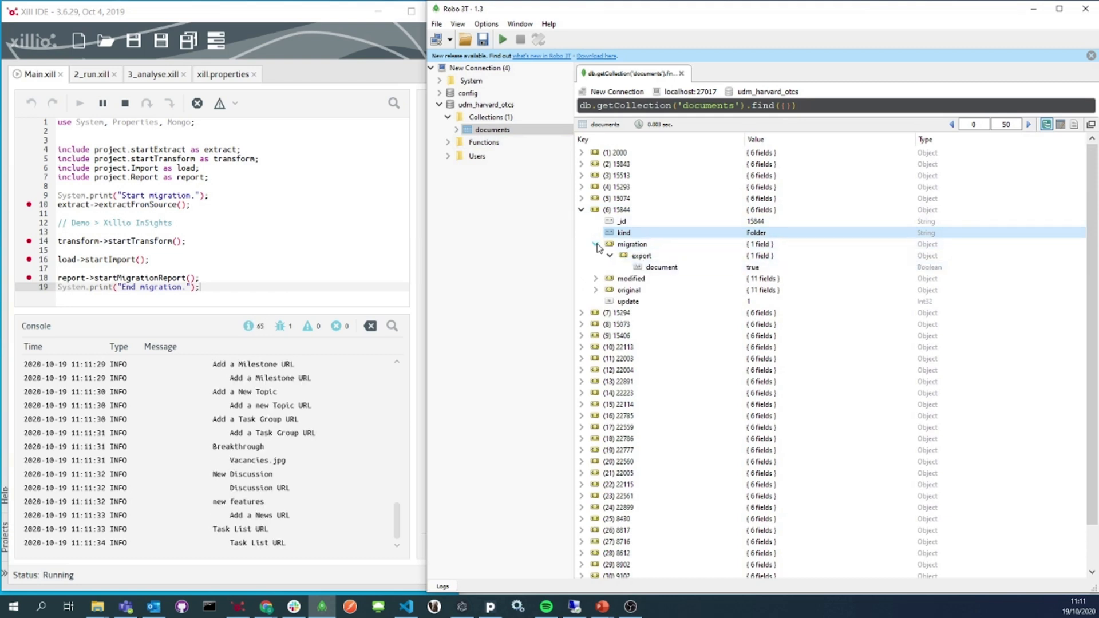
click(610, 255)
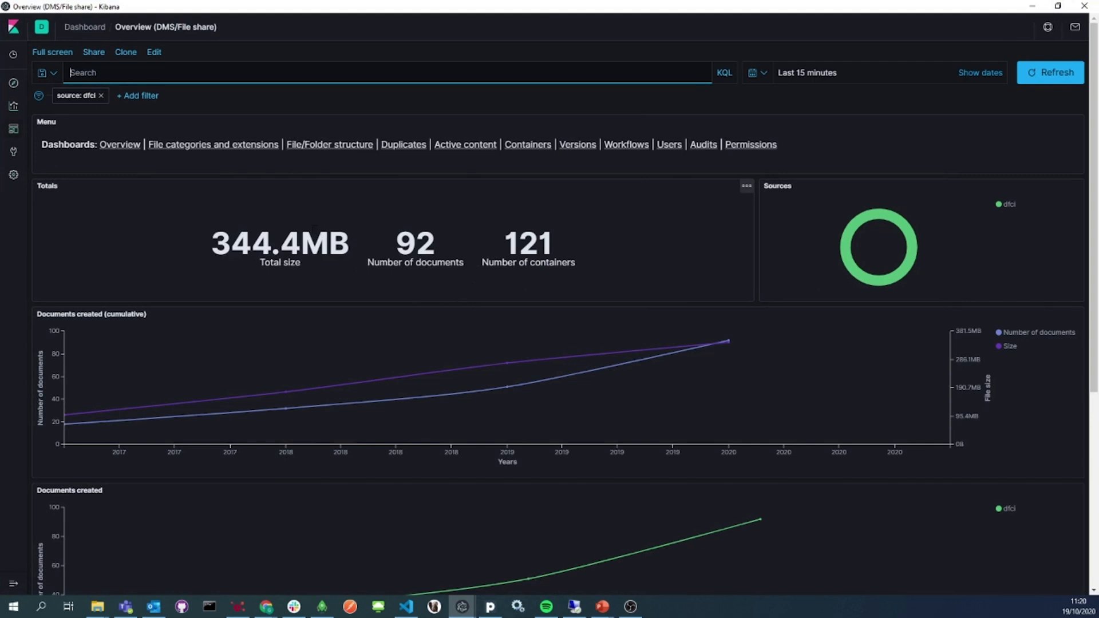
scroll(down, 3)
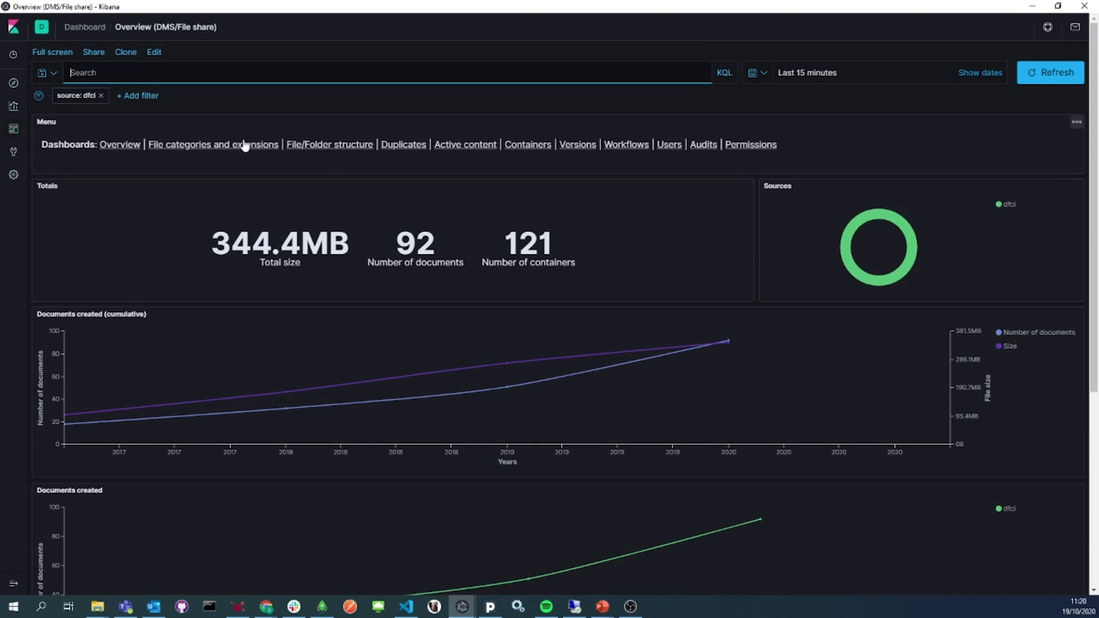
- Show the File categories and extensions dashboard and scroll through its category, container and document panels
click(213, 144)
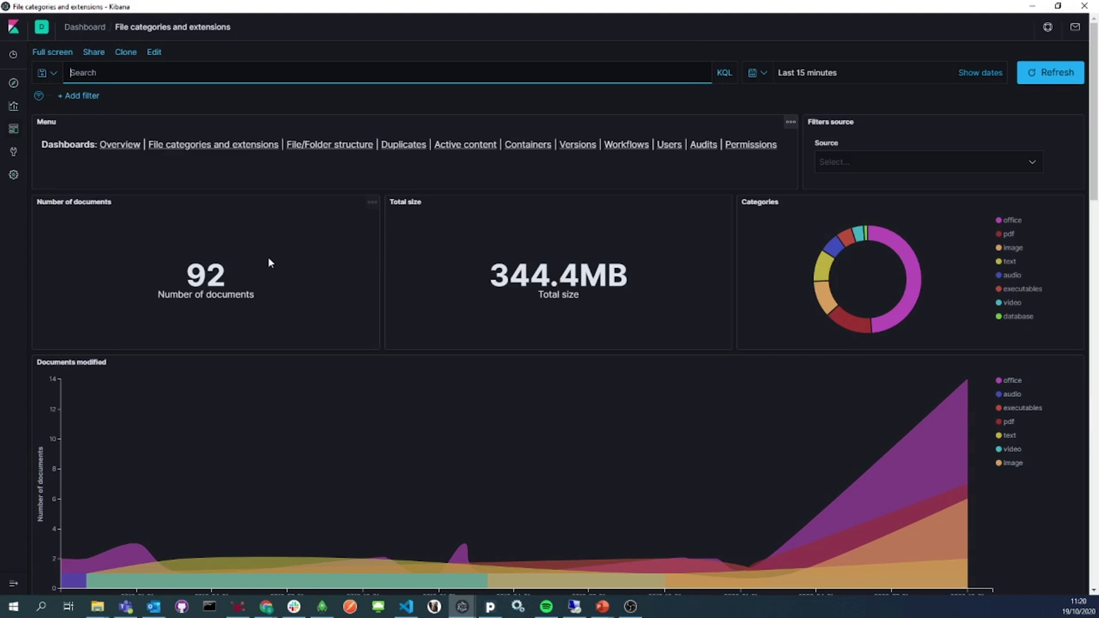
scroll(down, 3)
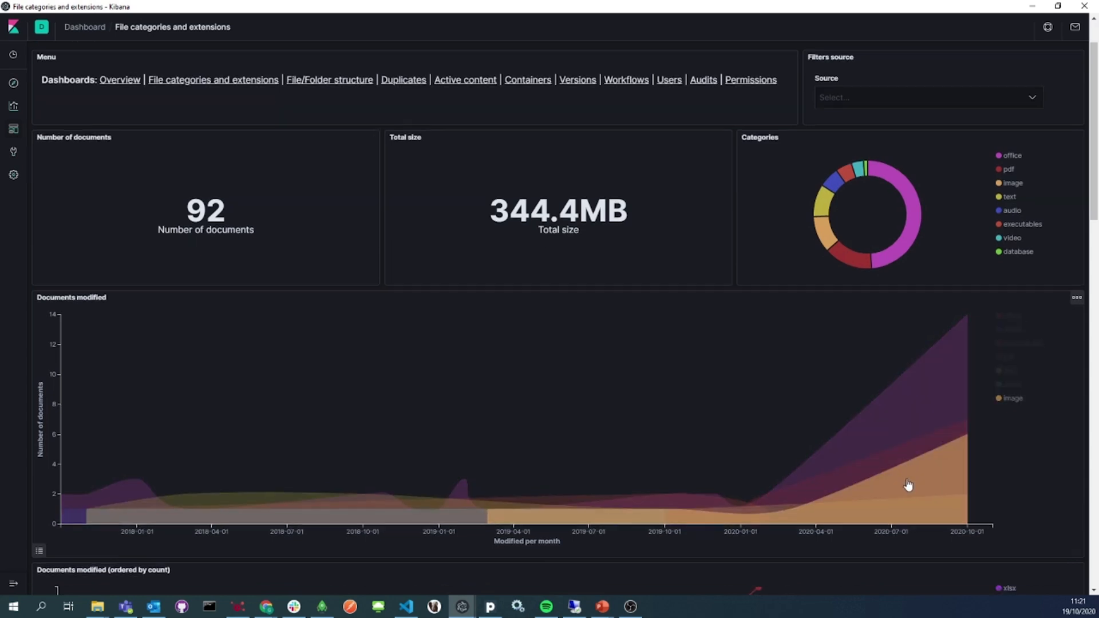
scroll(down, 3)
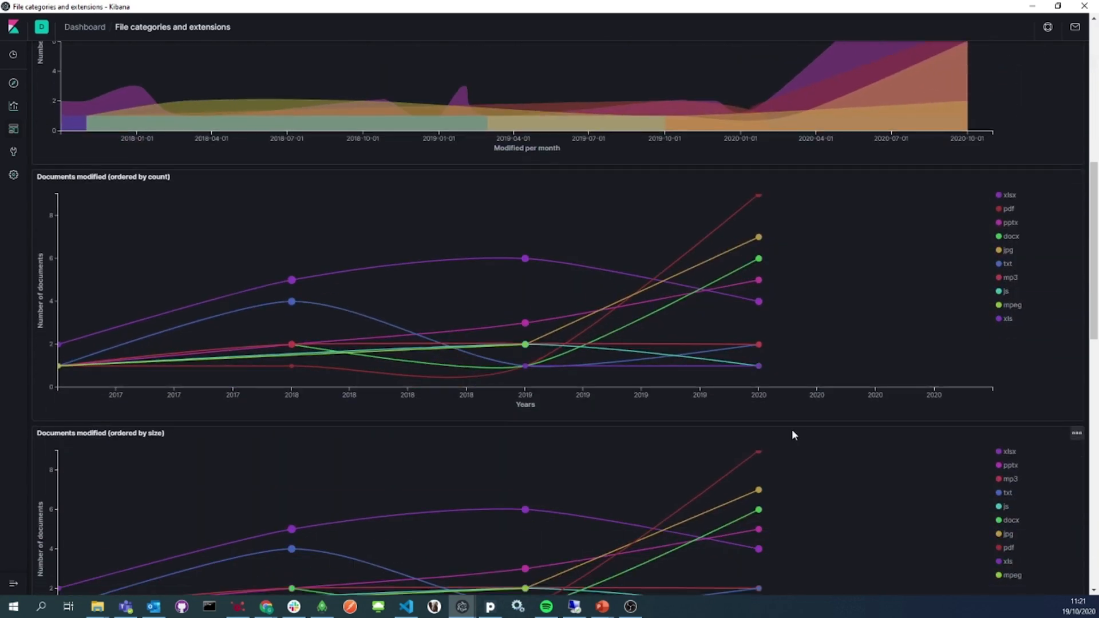
scroll(down, 3)
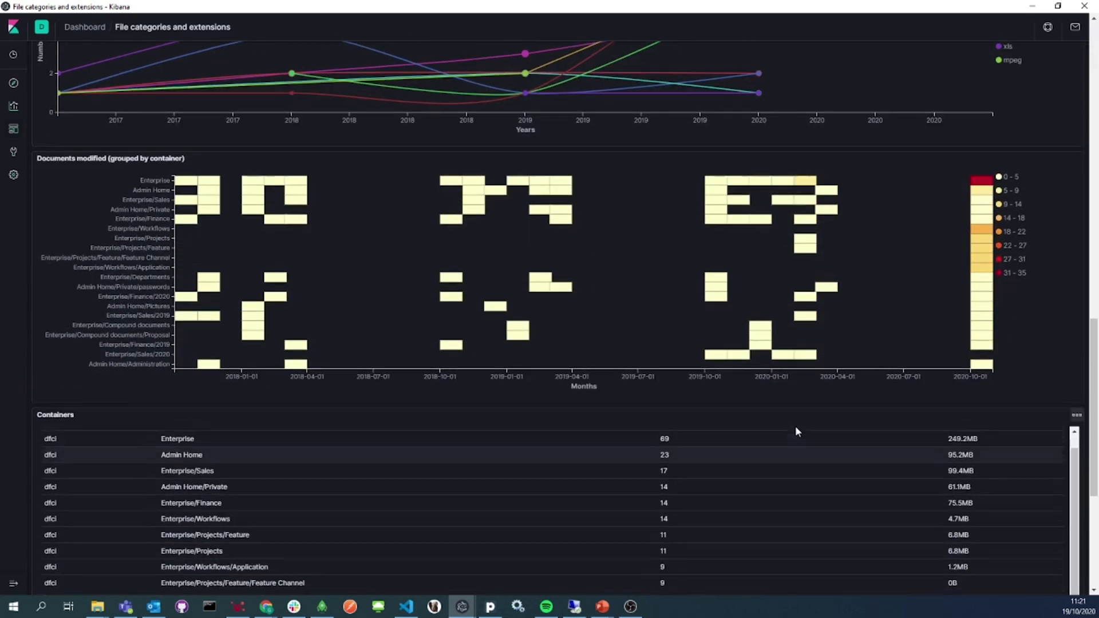
scroll(down, 3)
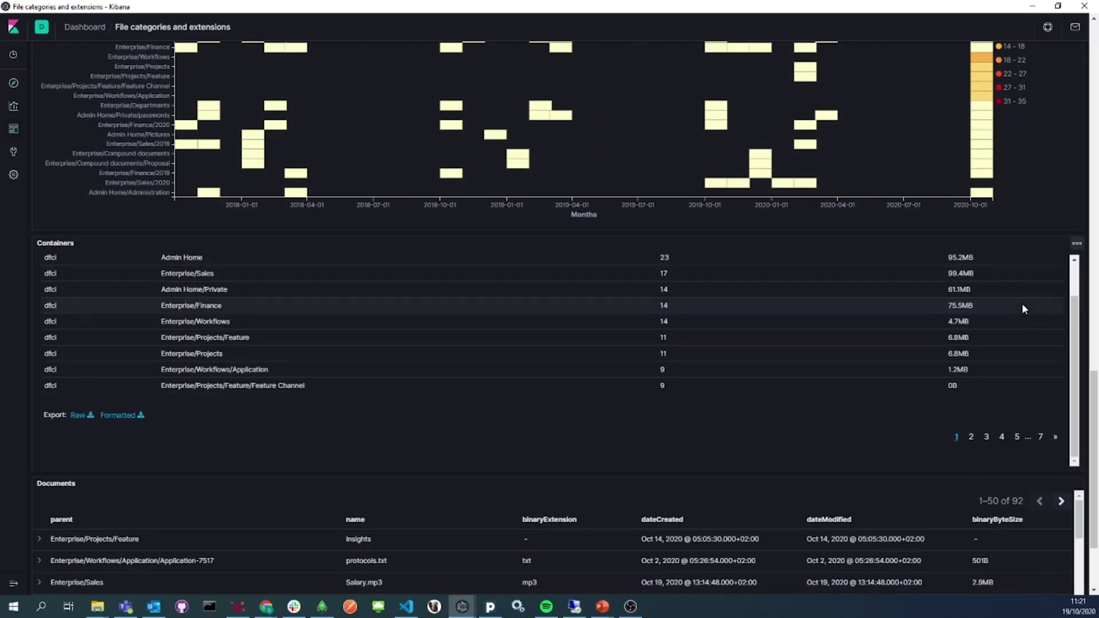
scroll(down, 3)
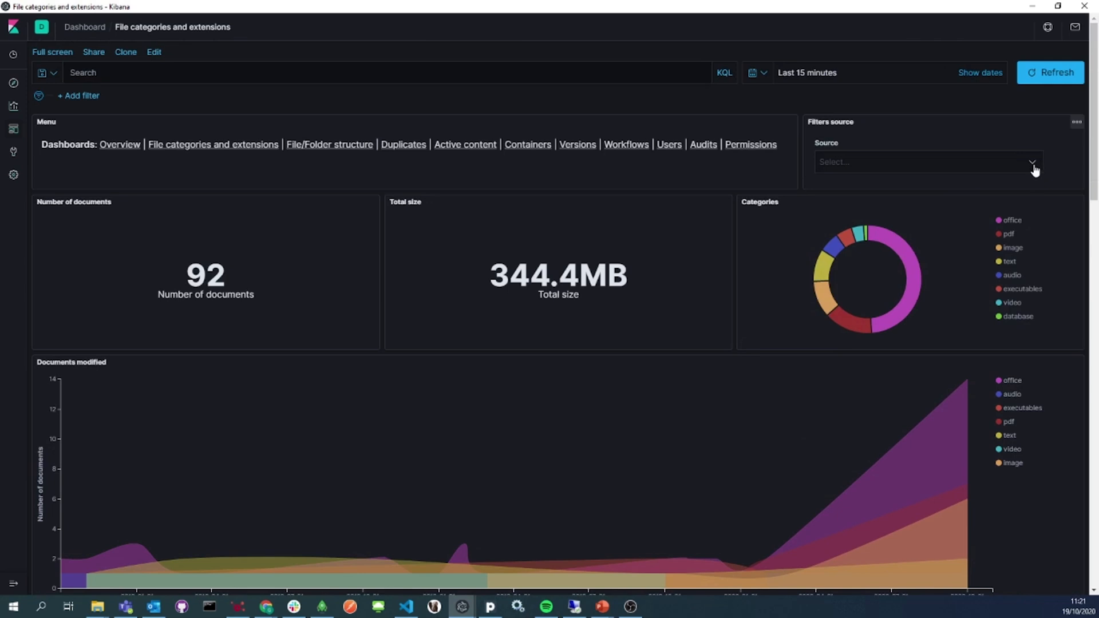
- Filter the dashboard to the text category, clear it, then filter to executables only
click(925, 162)
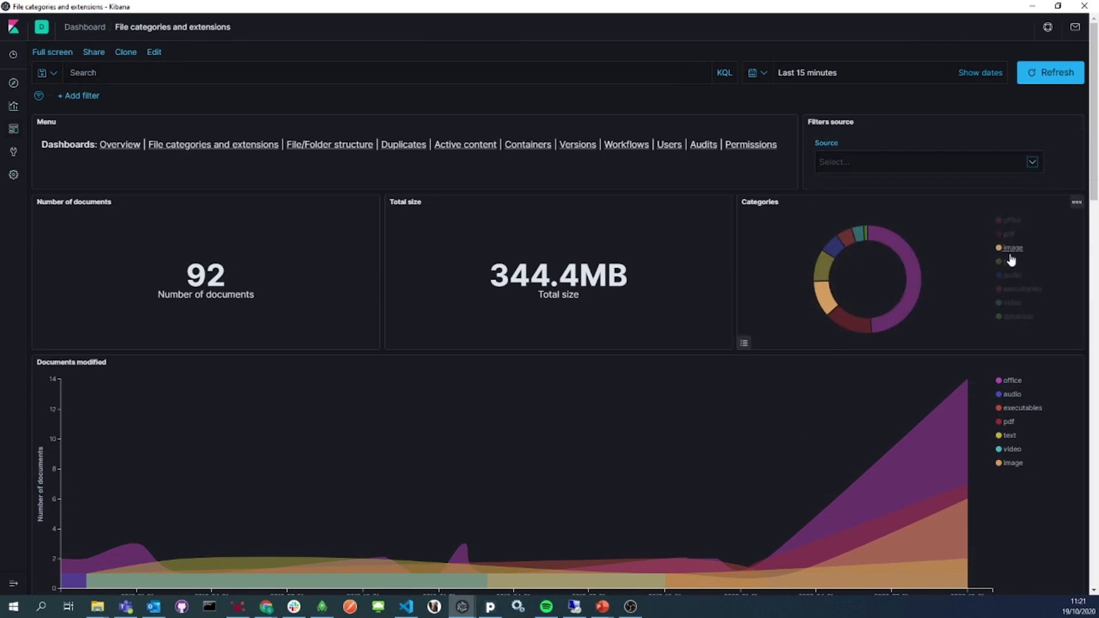
click(1010, 261)
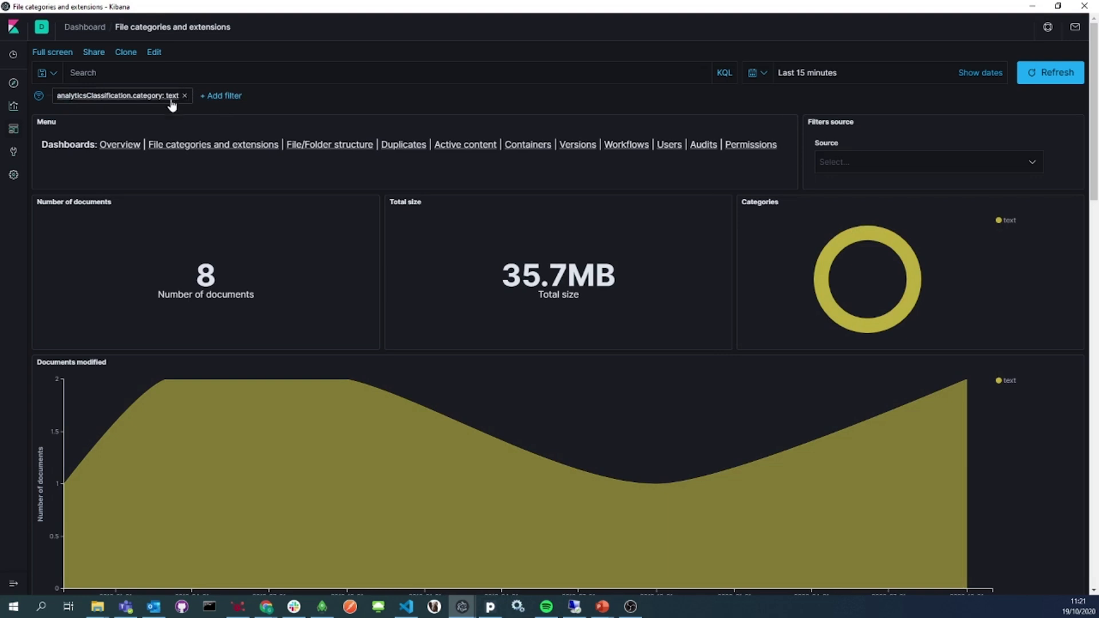
click(184, 95)
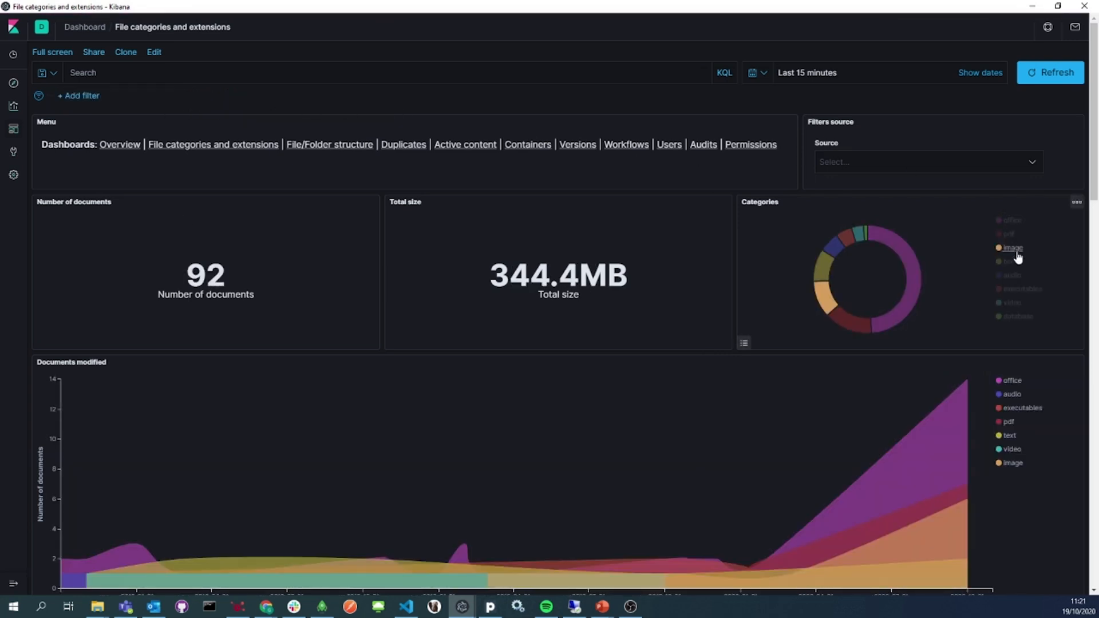
click(1012, 247)
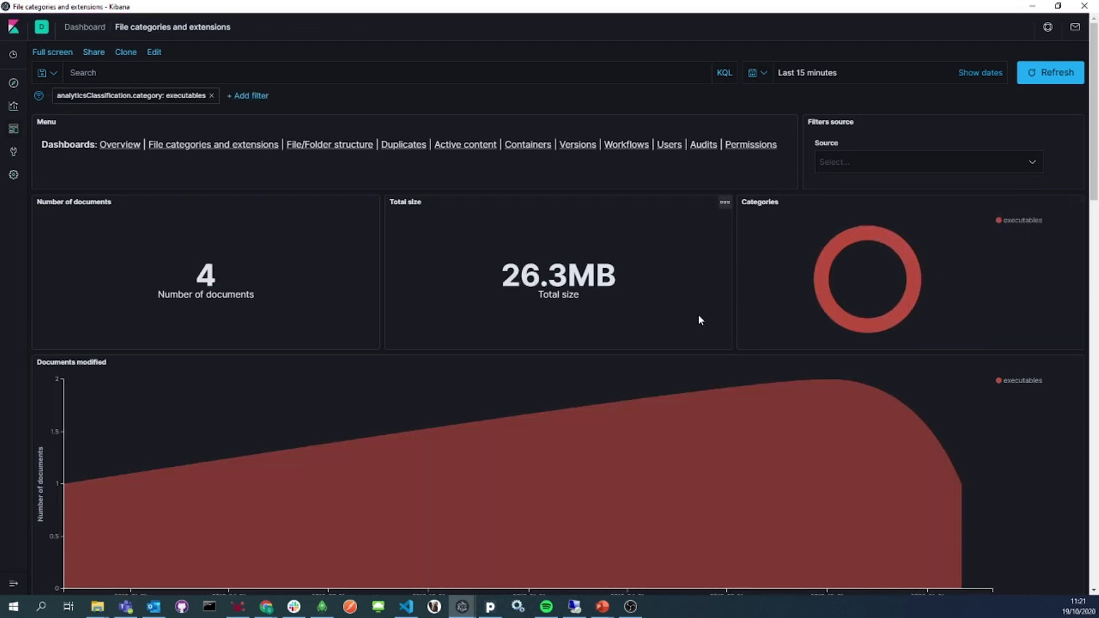
scroll(down, 3)
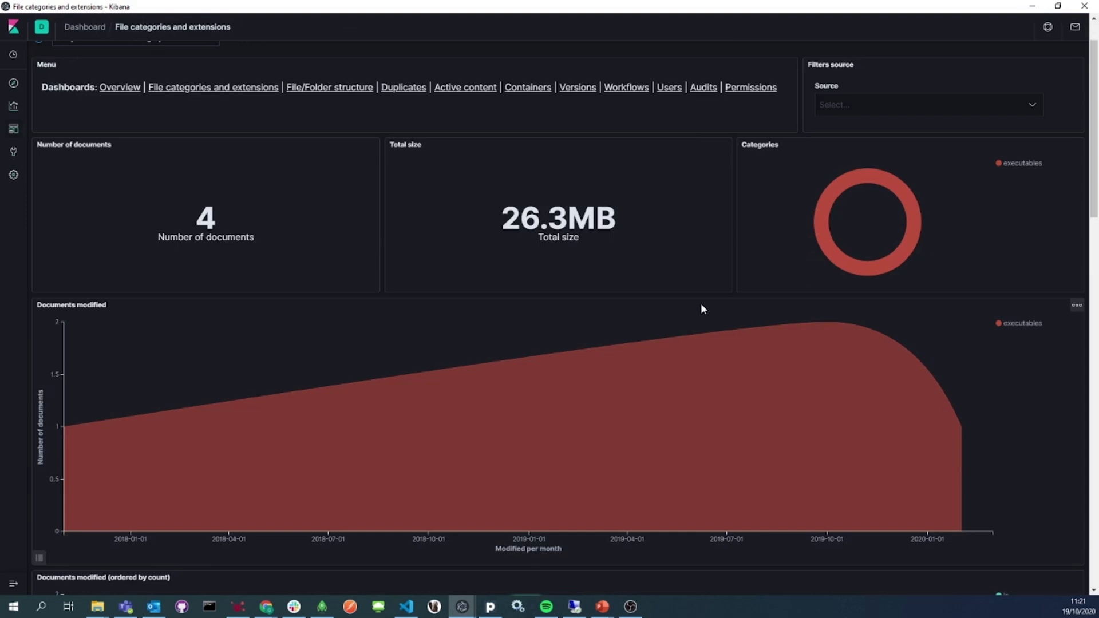
- Switch to the Duplicates dashboard
click(403, 87)
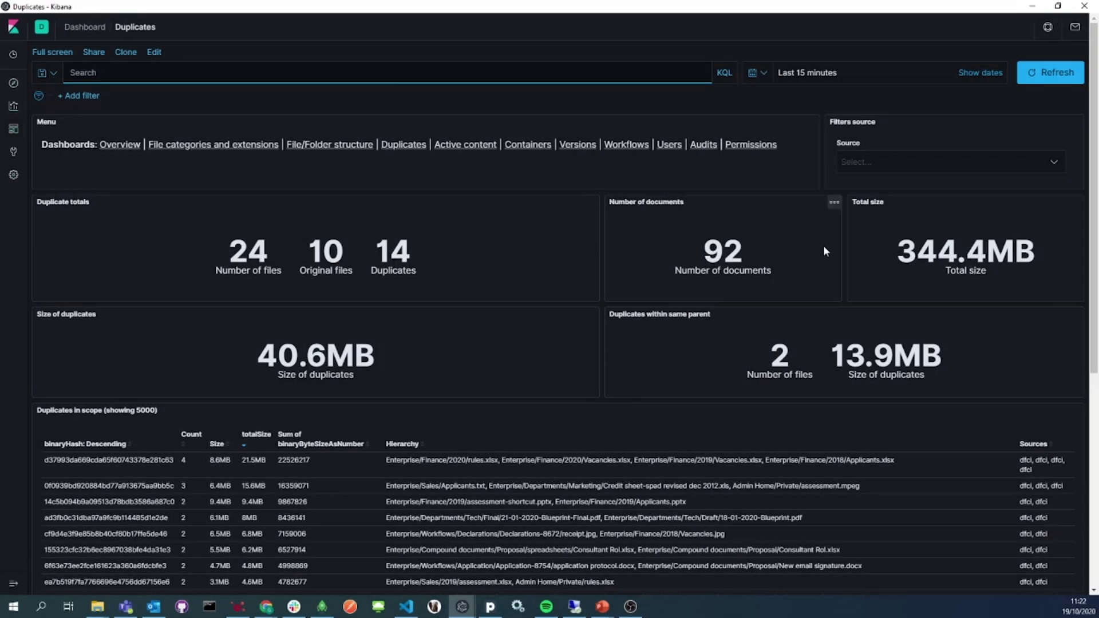
mouse_move(590, 314)
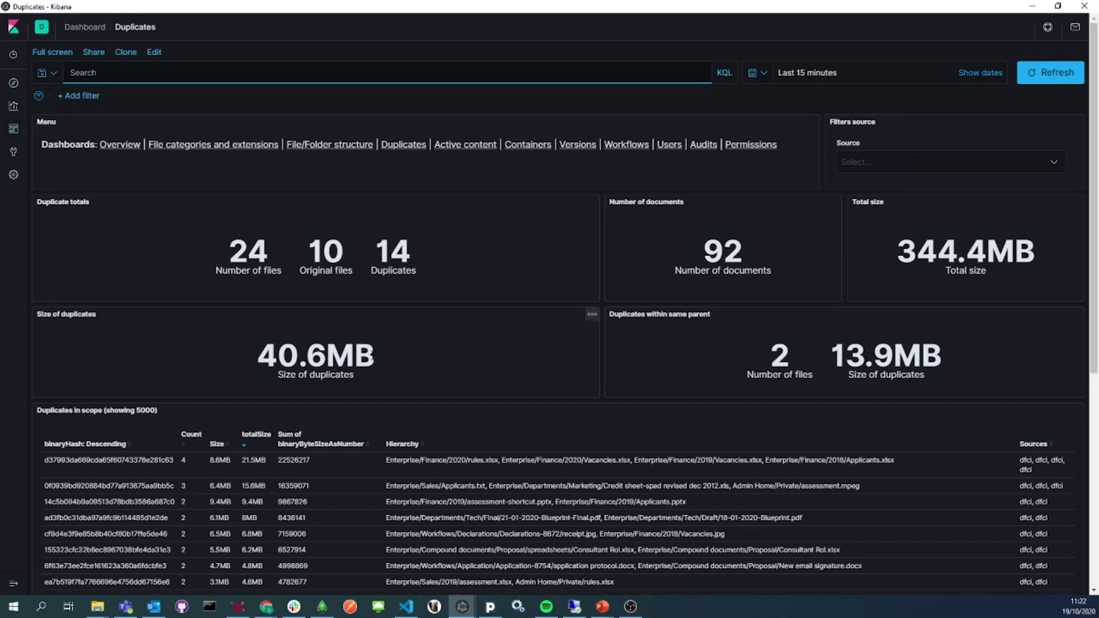
scroll(down, 3)
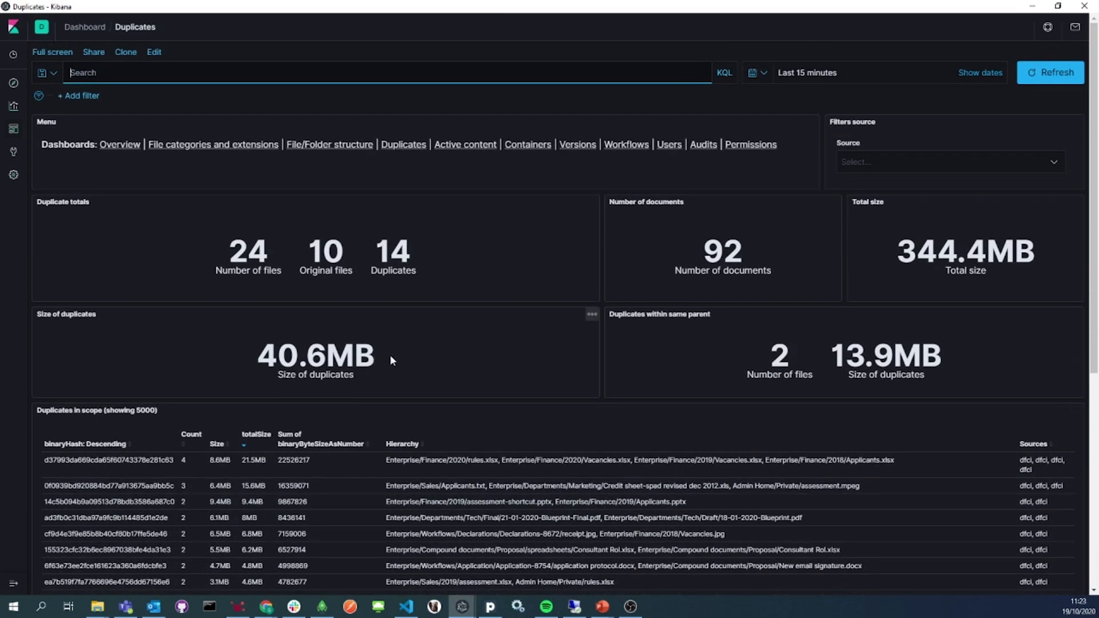
mouse_move(395, 359)
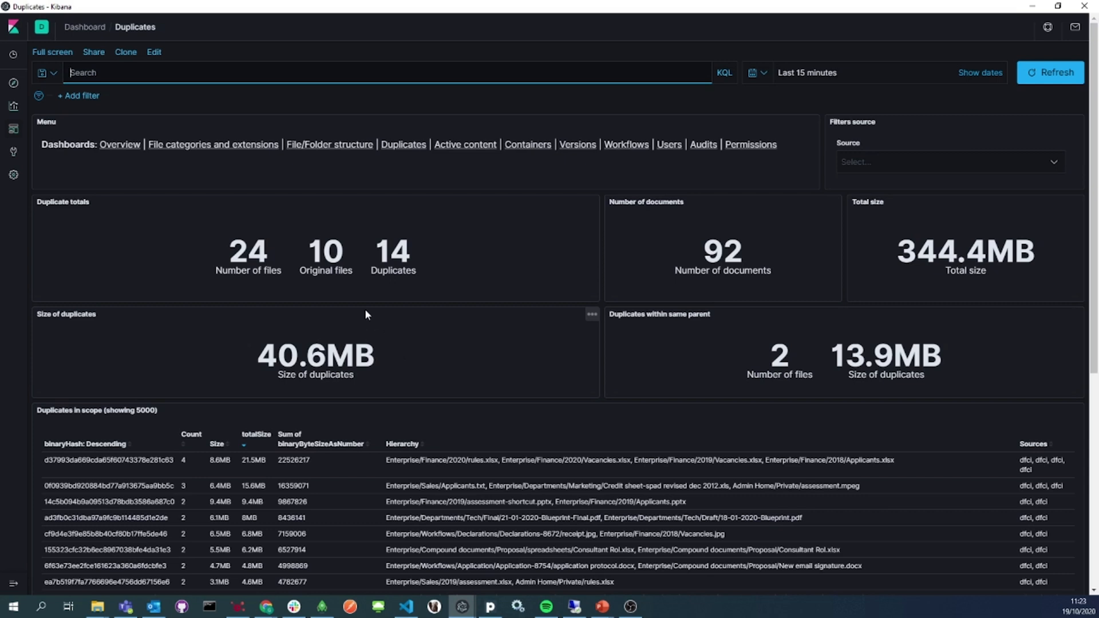
mouse_move(454, 142)
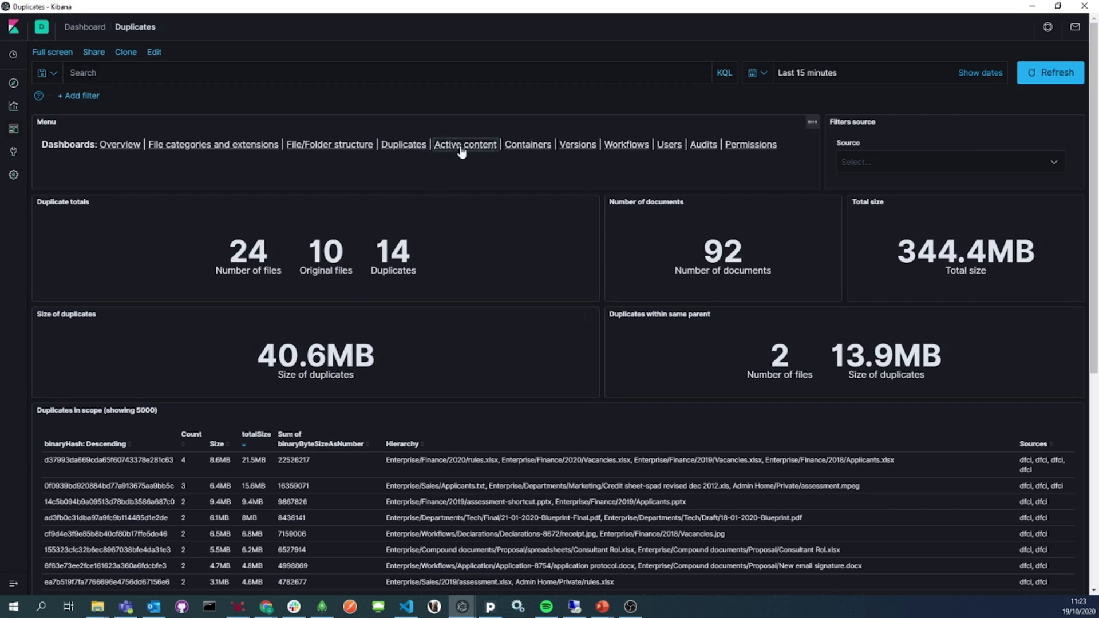
- On Active content, add a dateAccessed 'is between' filter ending now-2y, then move to Containers
click(465, 144)
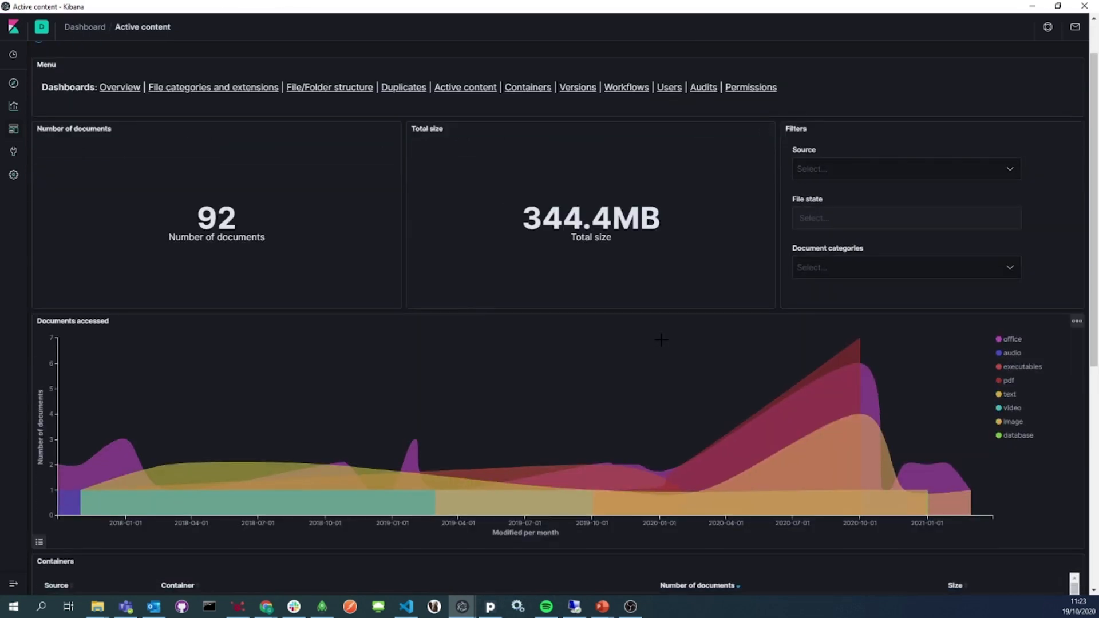
scroll(down, 3)
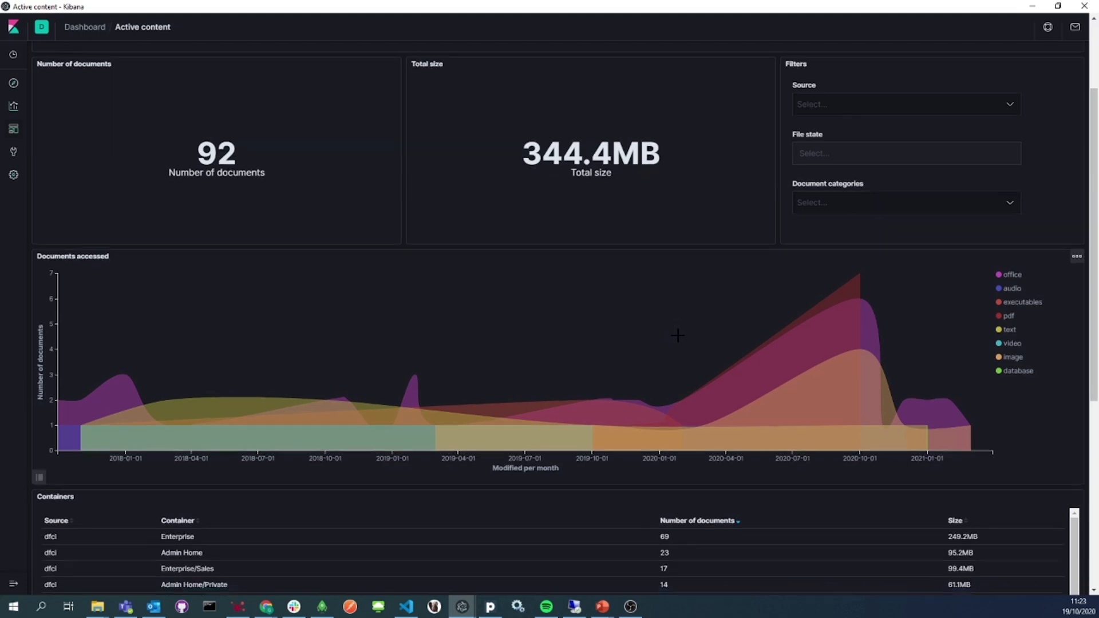
click(79, 95)
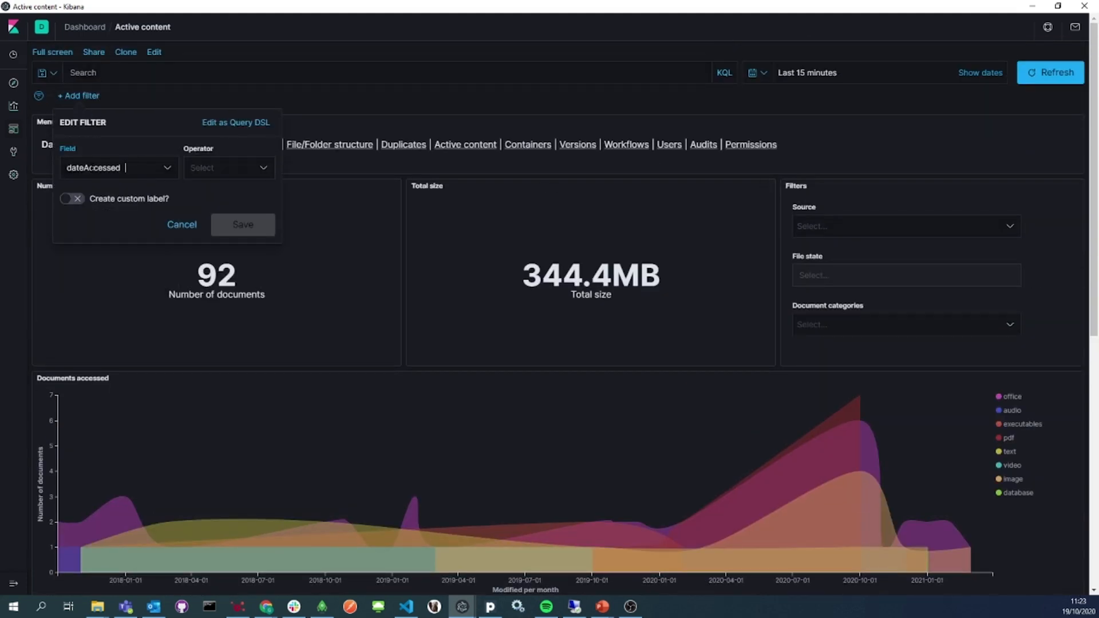
click(228, 168)
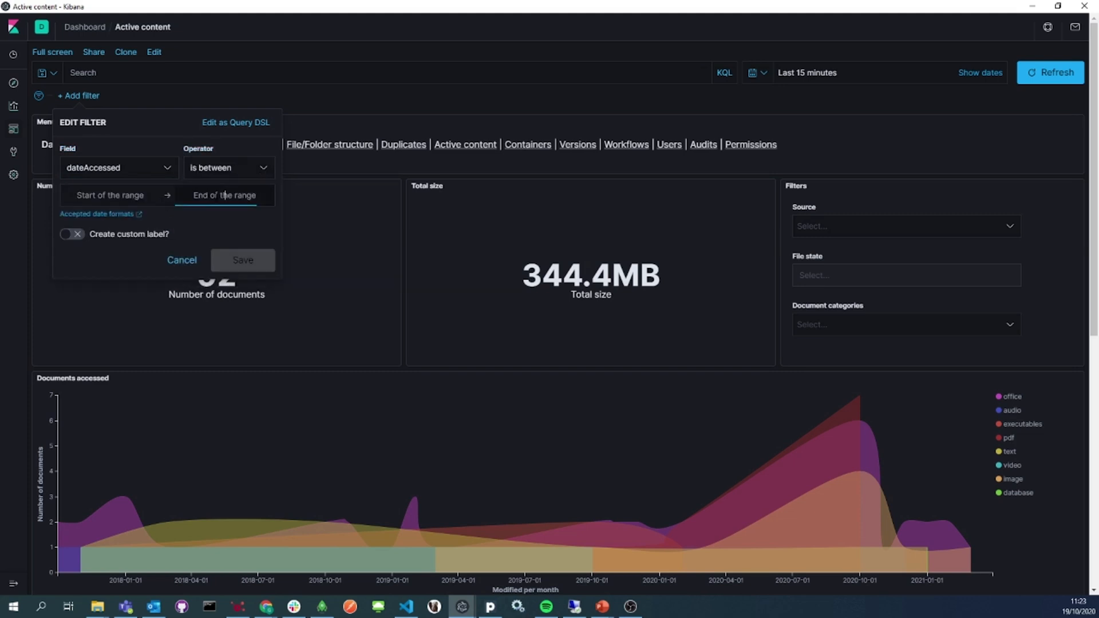
text(now-2y)
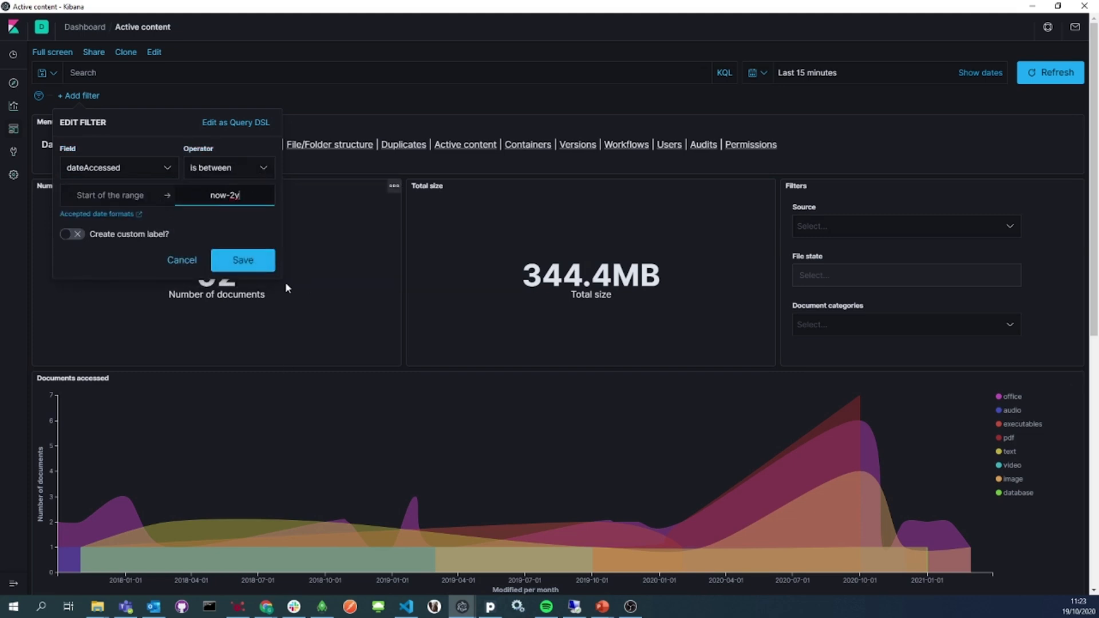
click(243, 260)
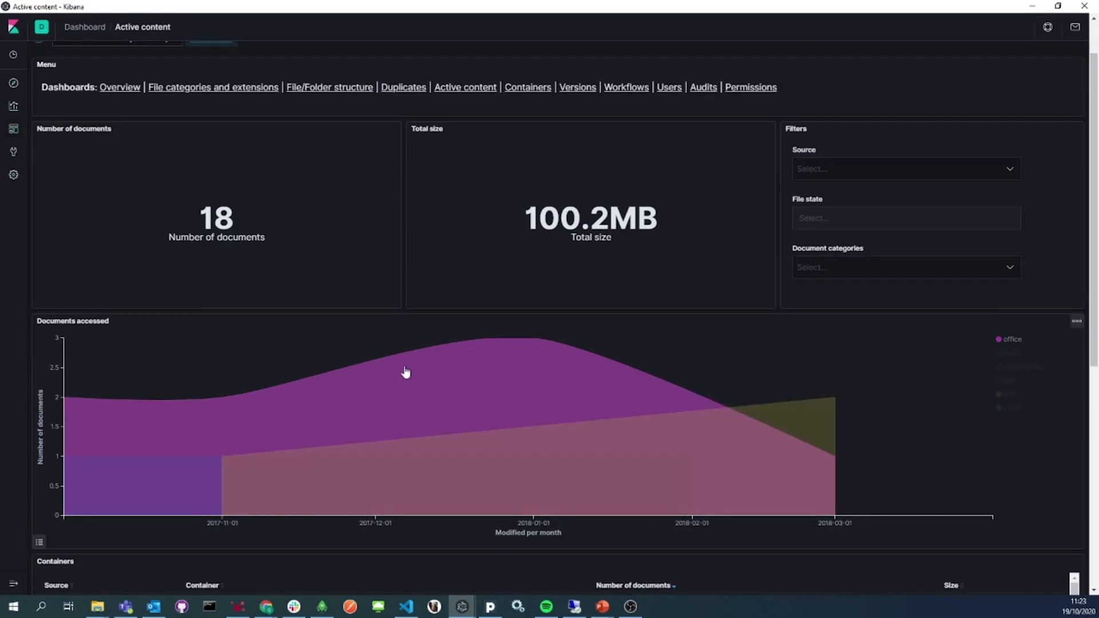
click(527, 88)
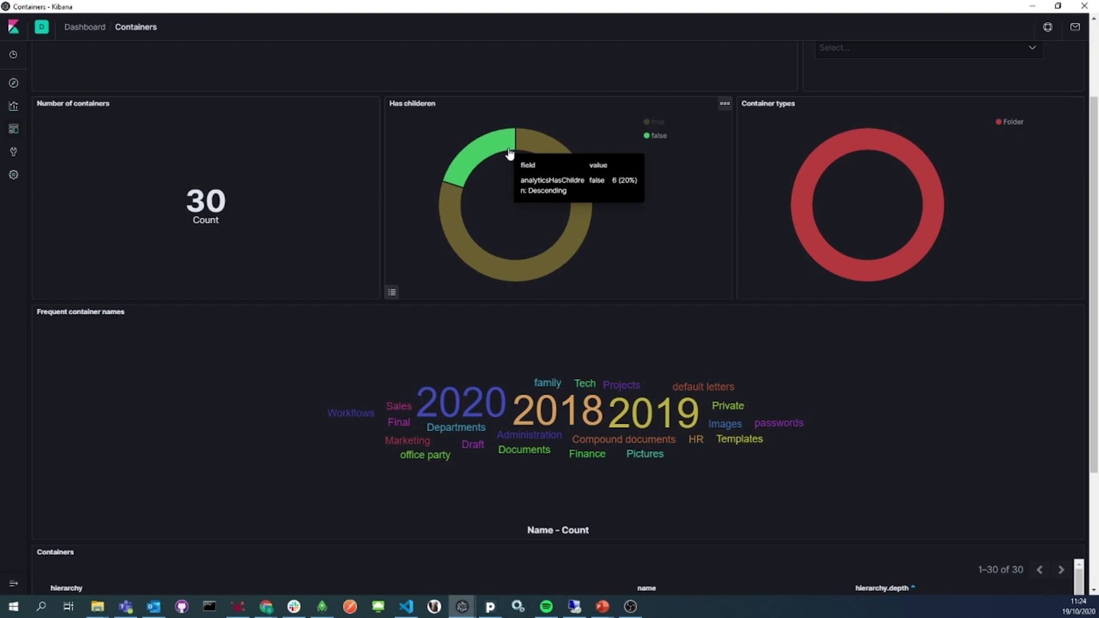
mouse_move(498, 152)
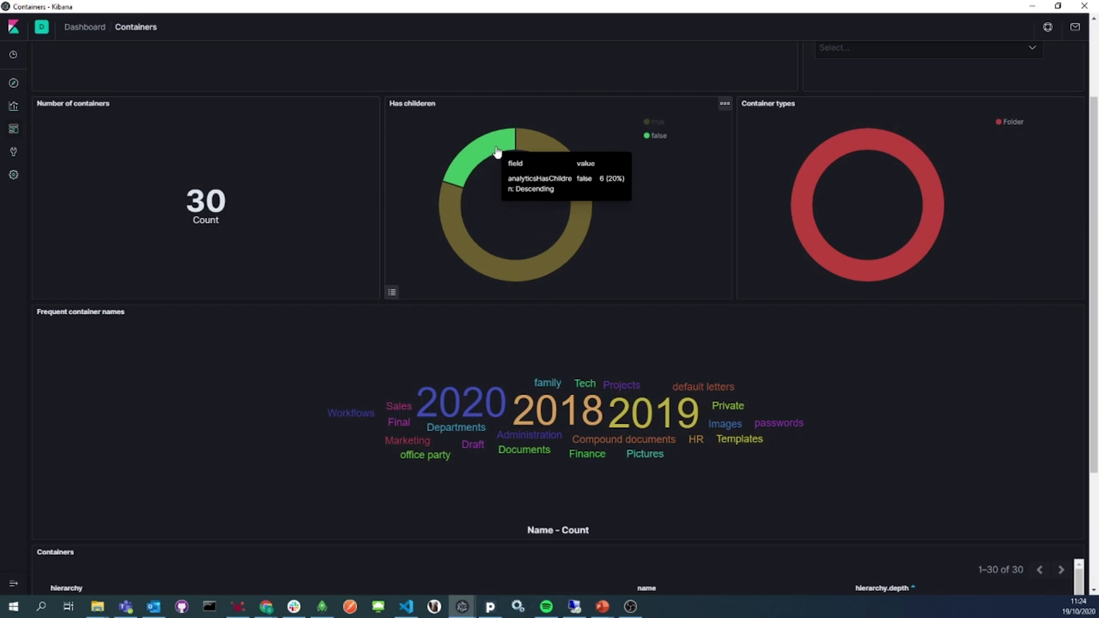
mouse_move(568, 332)
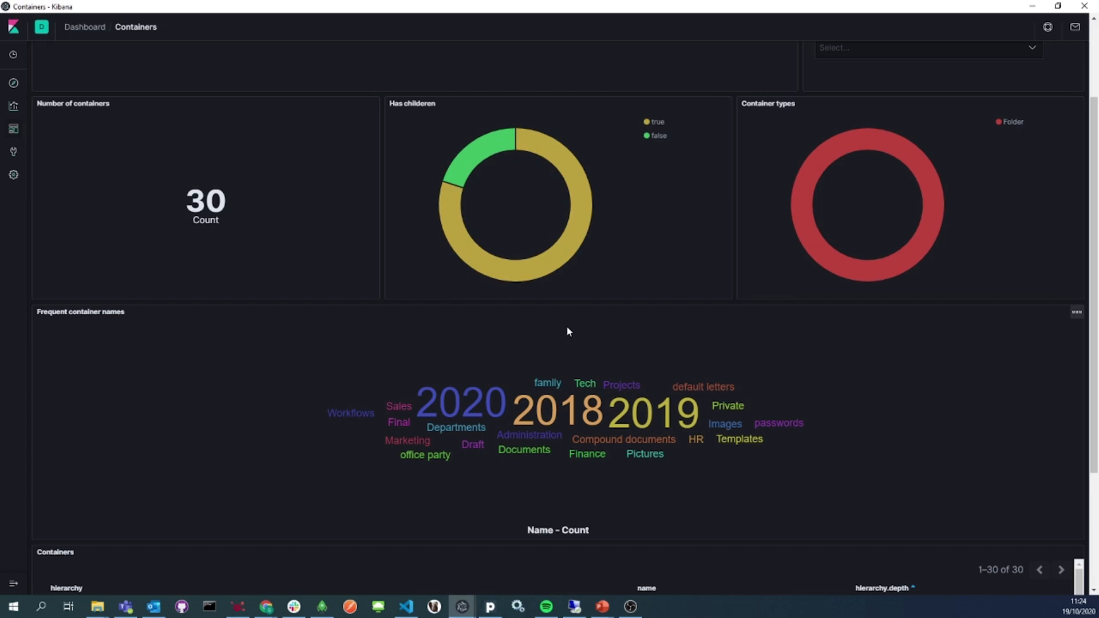
- Scroll the Containers dashboard down to the containers table with hierarchy paths and depths
scroll(down, 3)
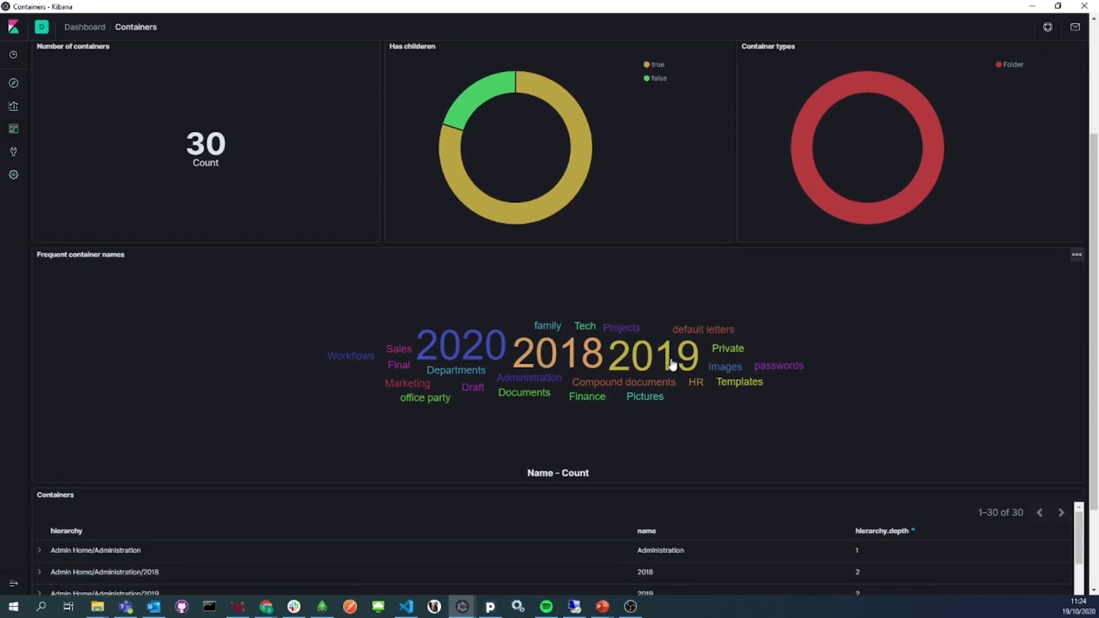
mouse_move(547, 330)
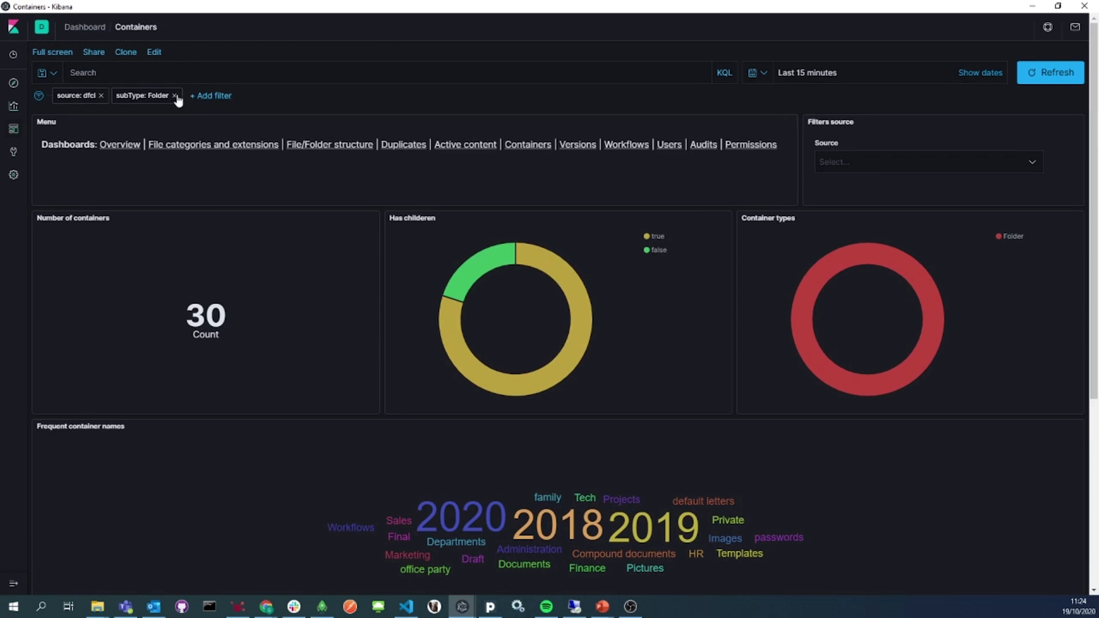
mouse_move(495, 261)
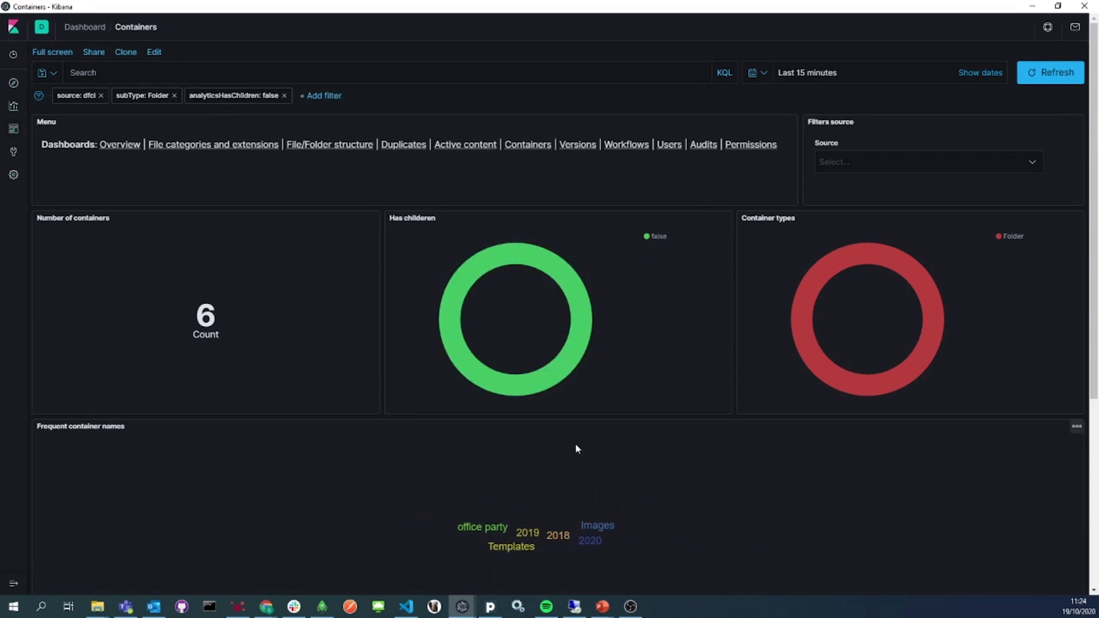
- On the Versions dashboard filter to files with ≥2 and <5 versions, then move to Workflows
click(577, 87)
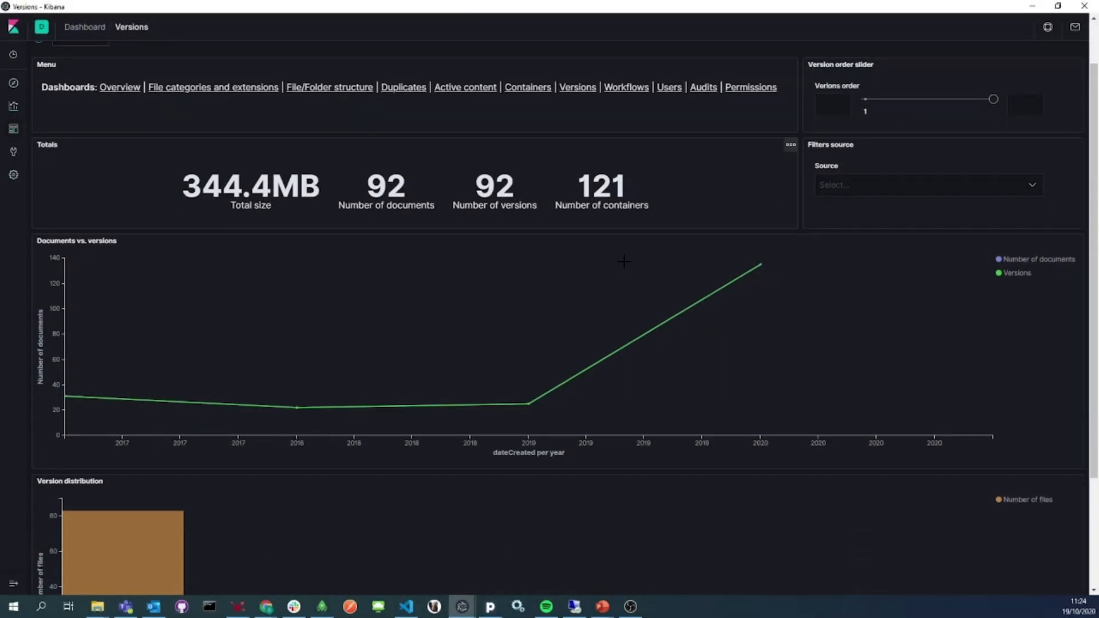
scroll(down, 3)
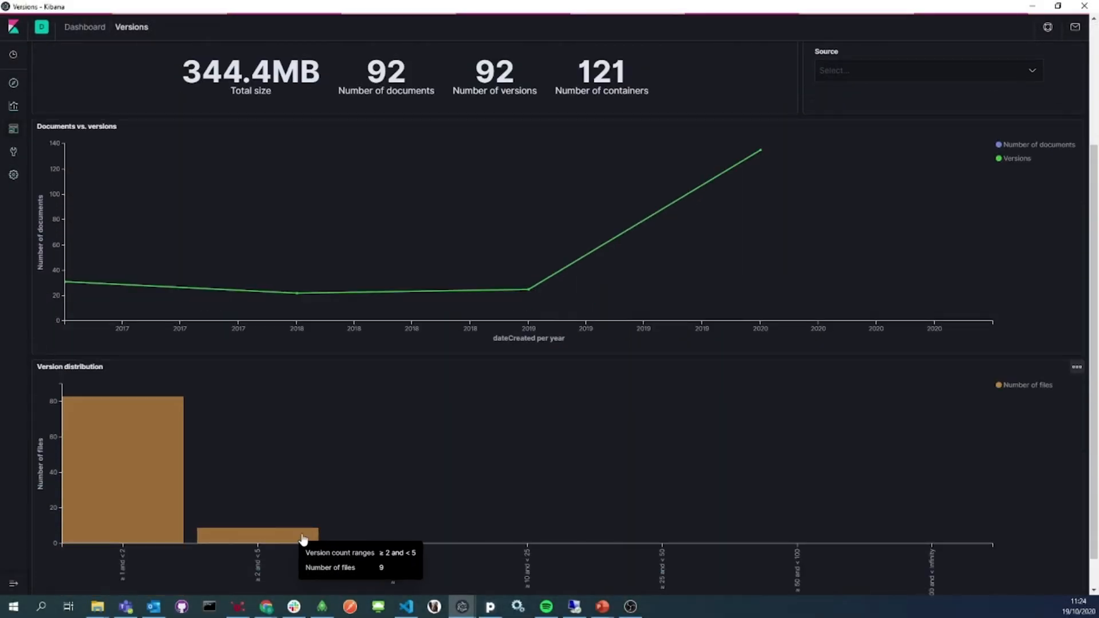
click(257, 533)
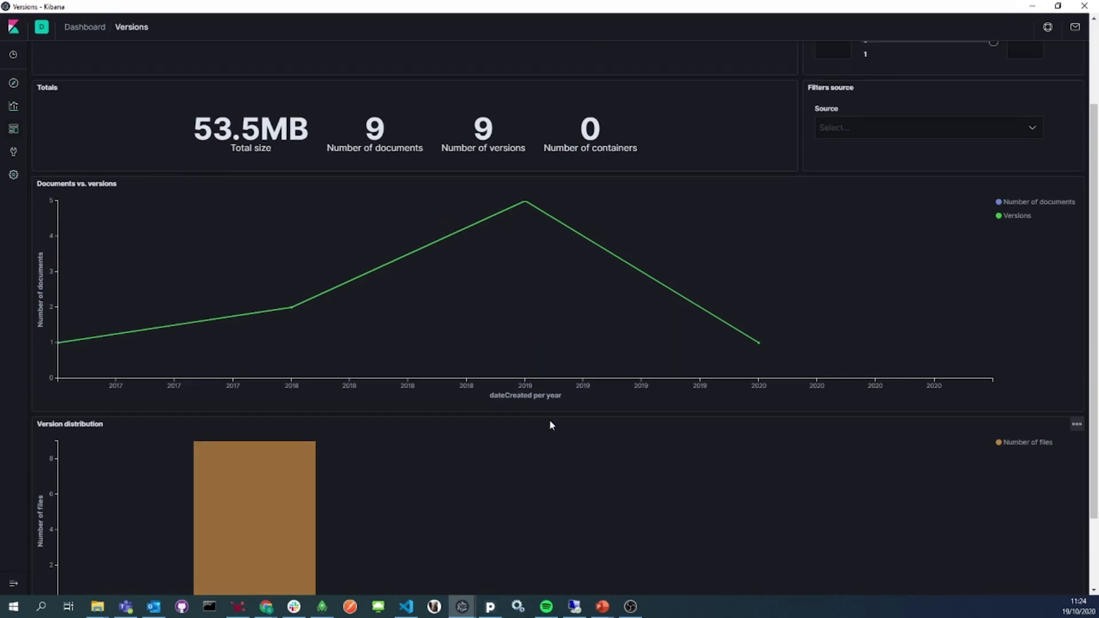
scroll(up, 3)
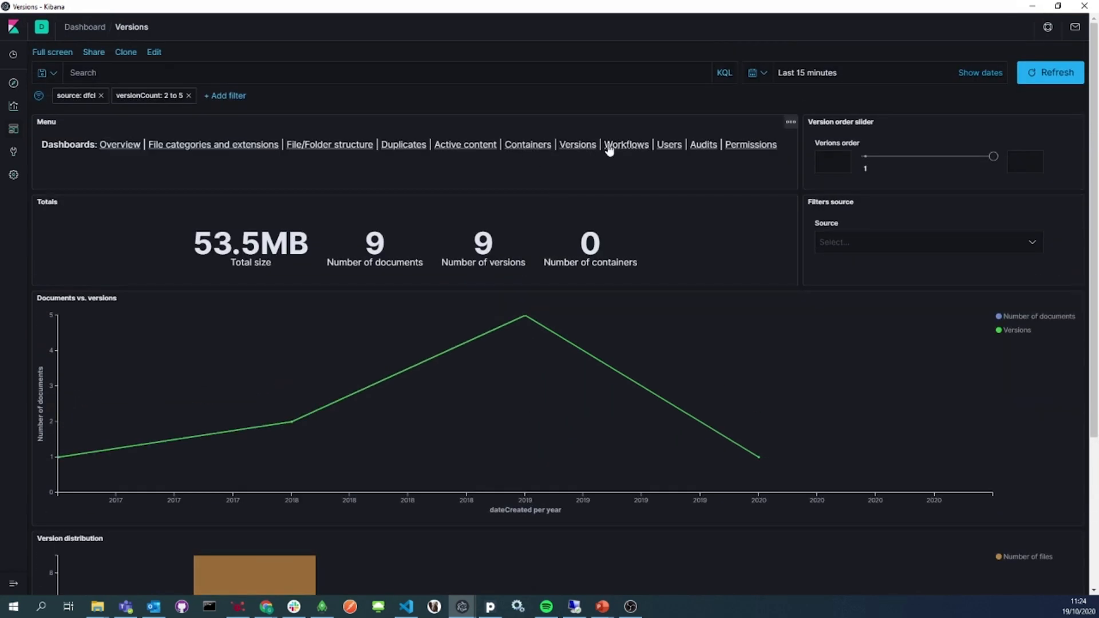
click(625, 144)
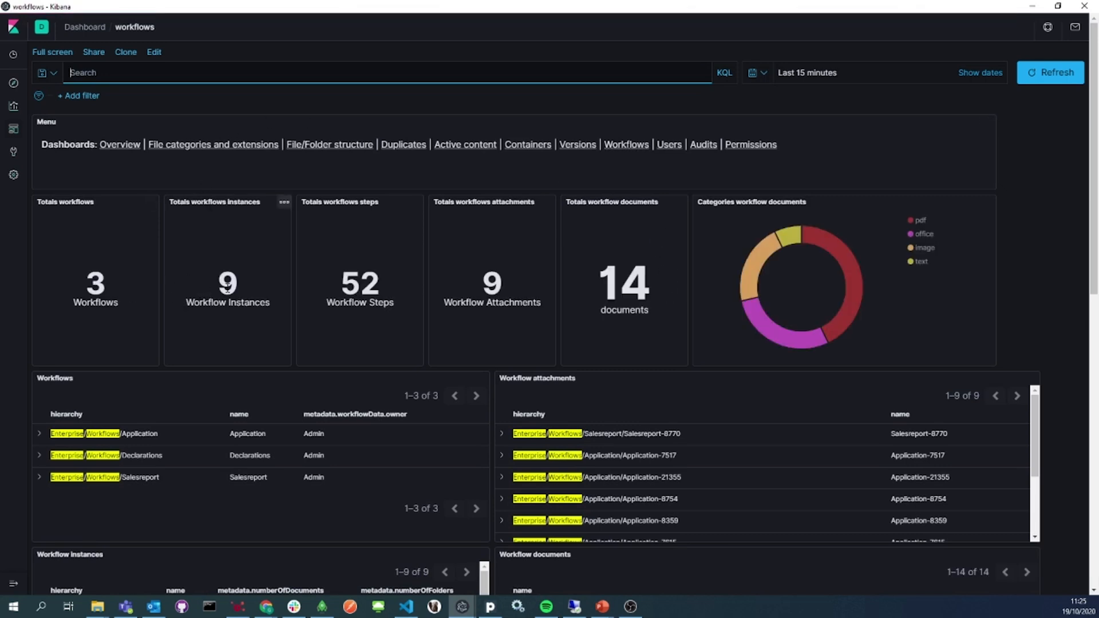
mouse_move(518, 293)
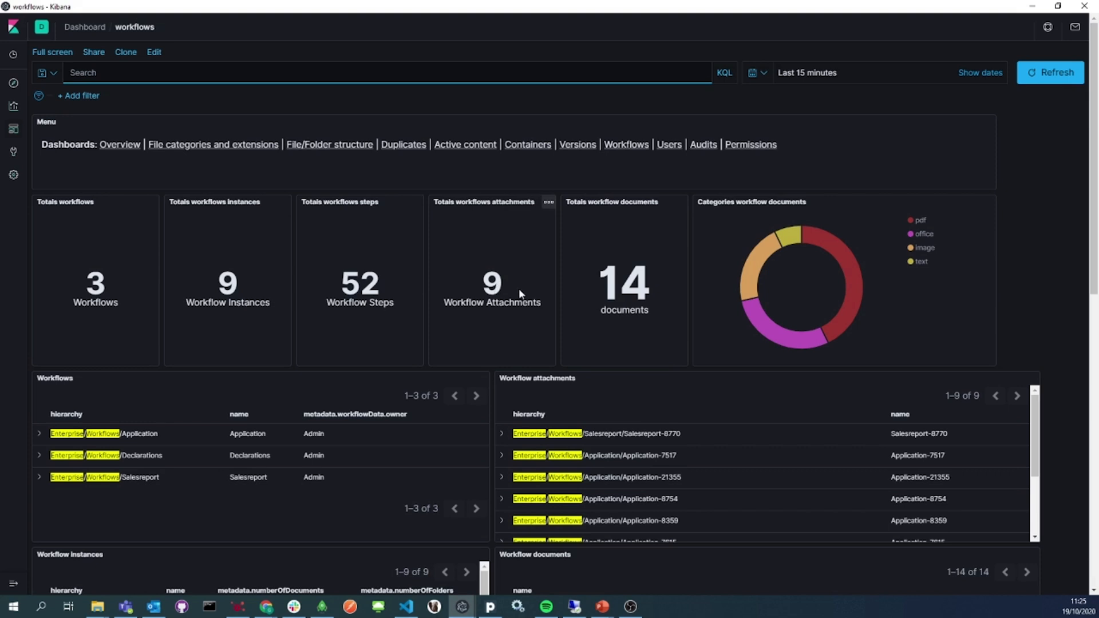
- Filter the Workflows dashboard to the Declarations workflow and instance-8671
scroll(down, 3)
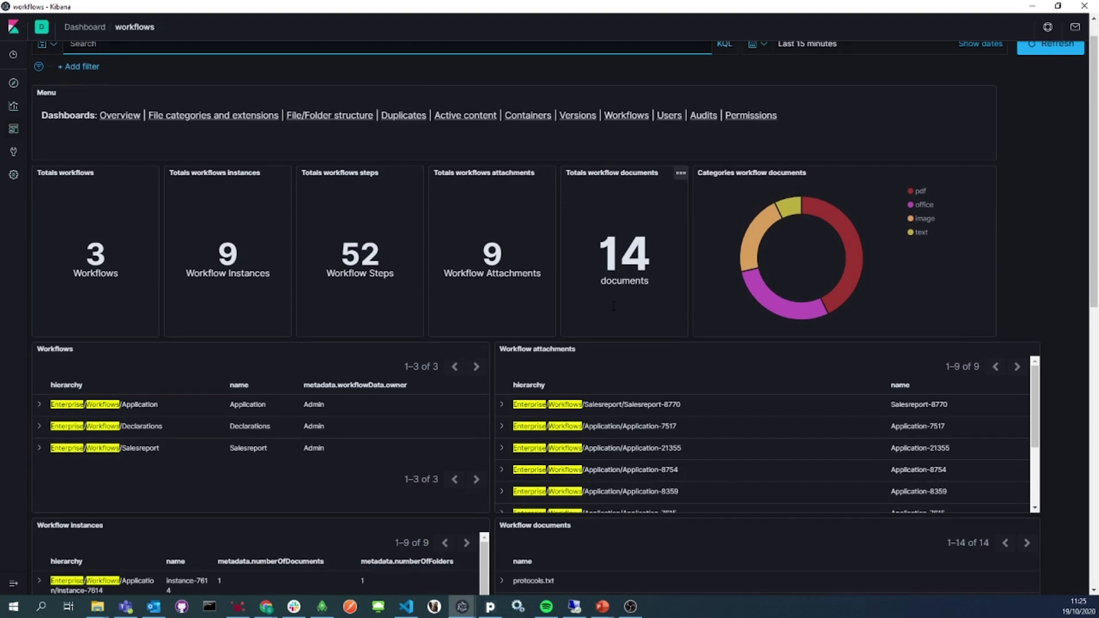
scroll(down, 3)
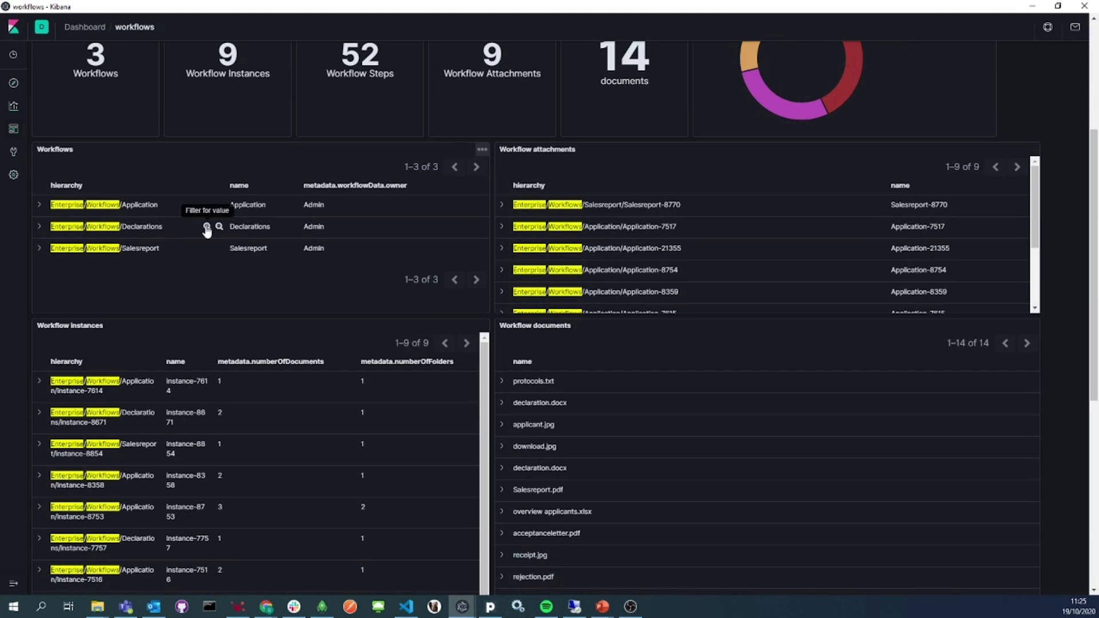
click(219, 226)
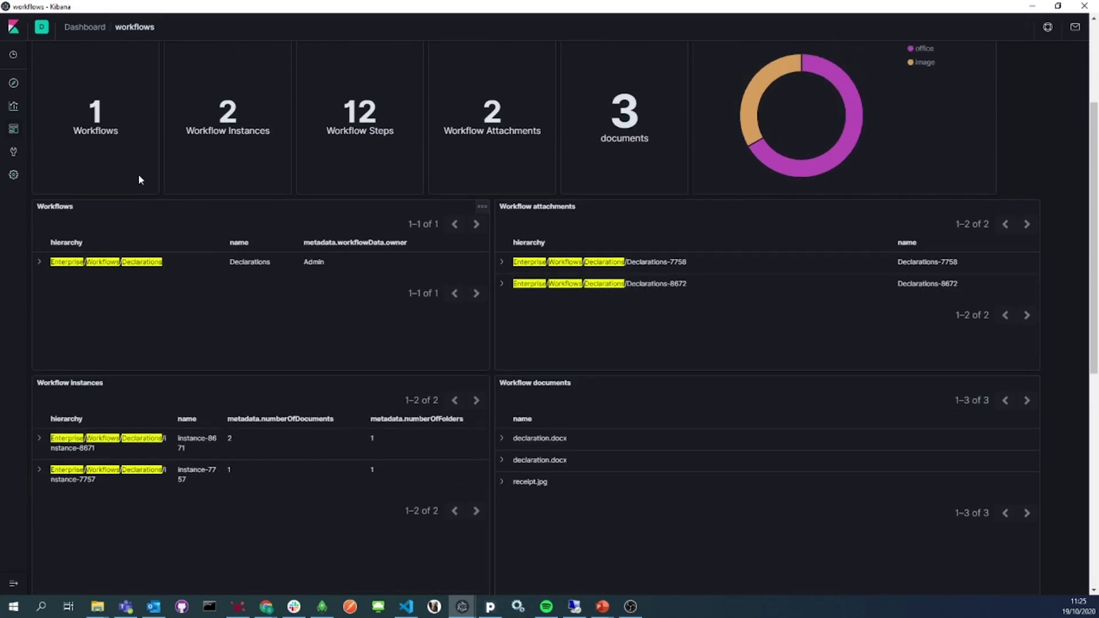
mouse_move(351, 310)
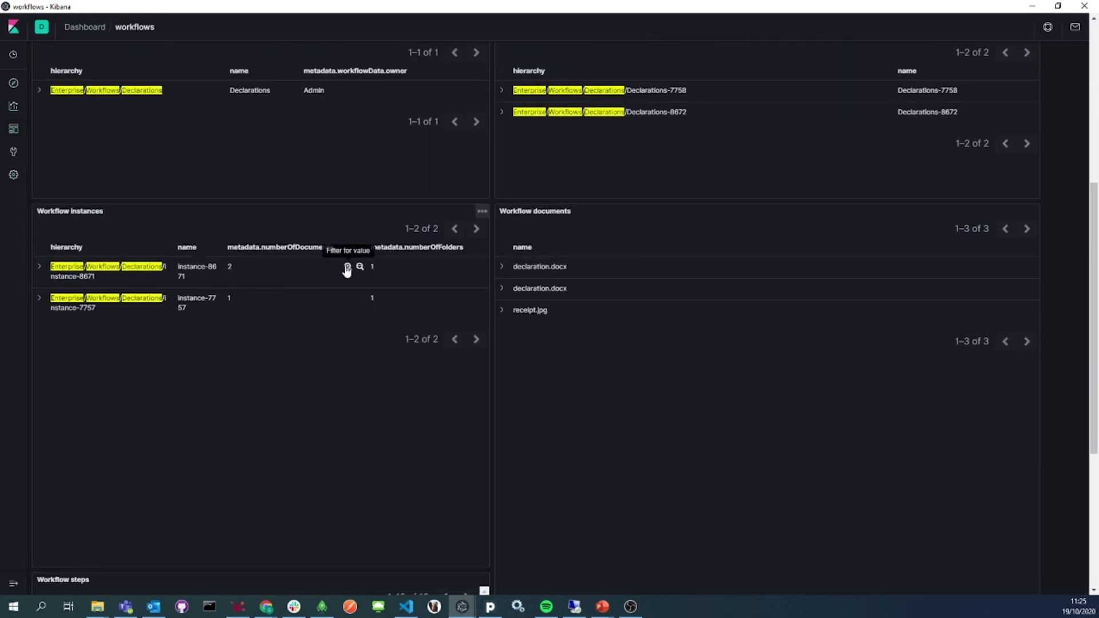
click(347, 267)
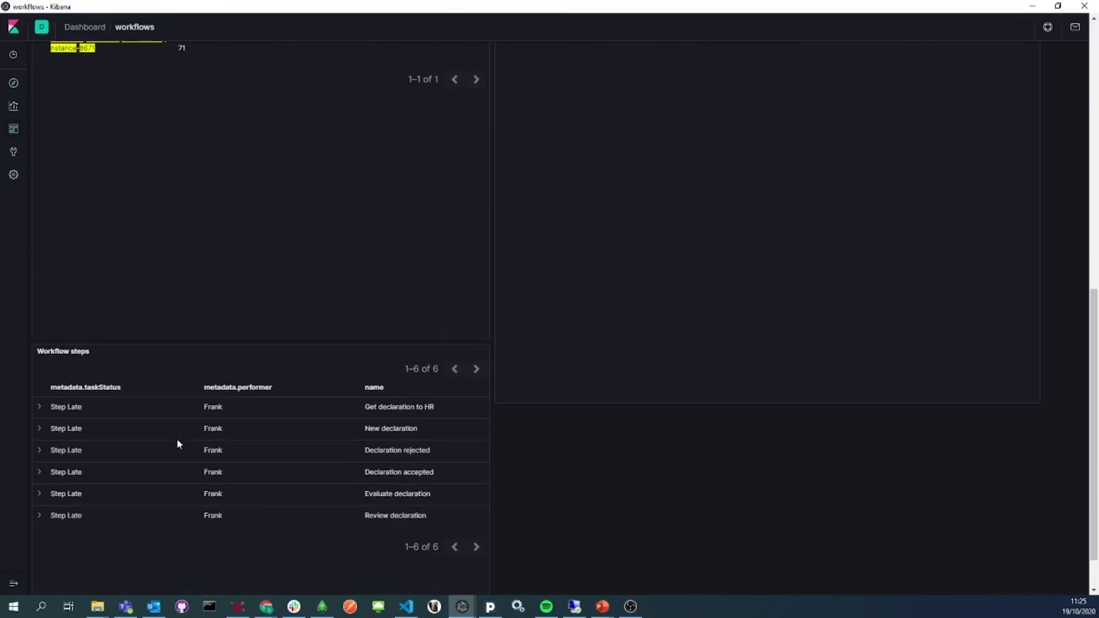
- Review instance-8671's late workflow steps and move on to the Audits dashboard
click(39, 407)
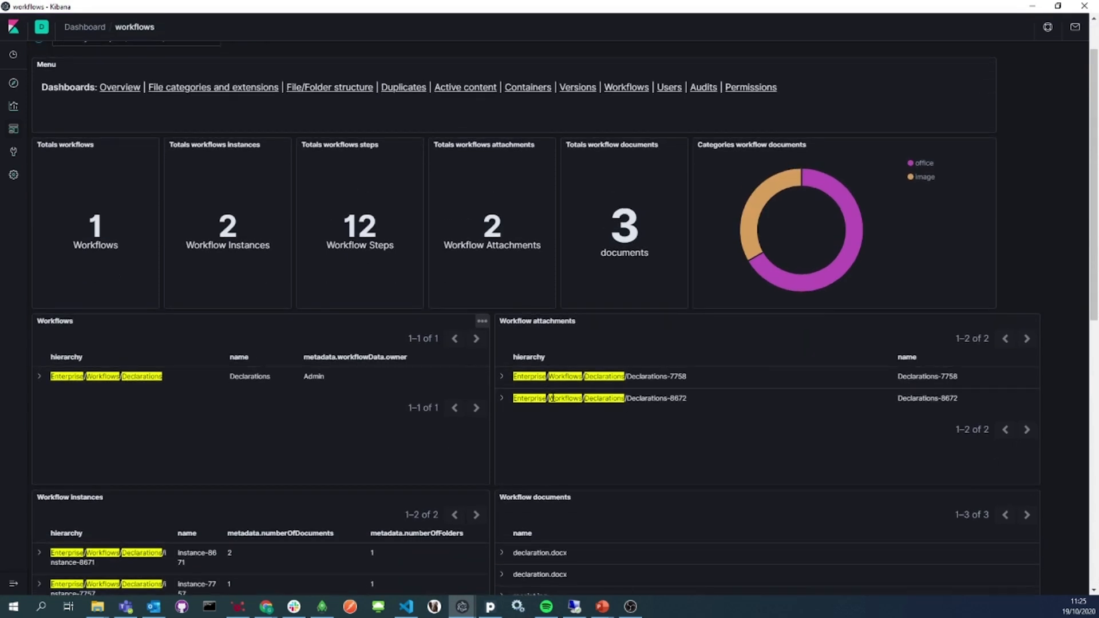
scroll(down, 3)
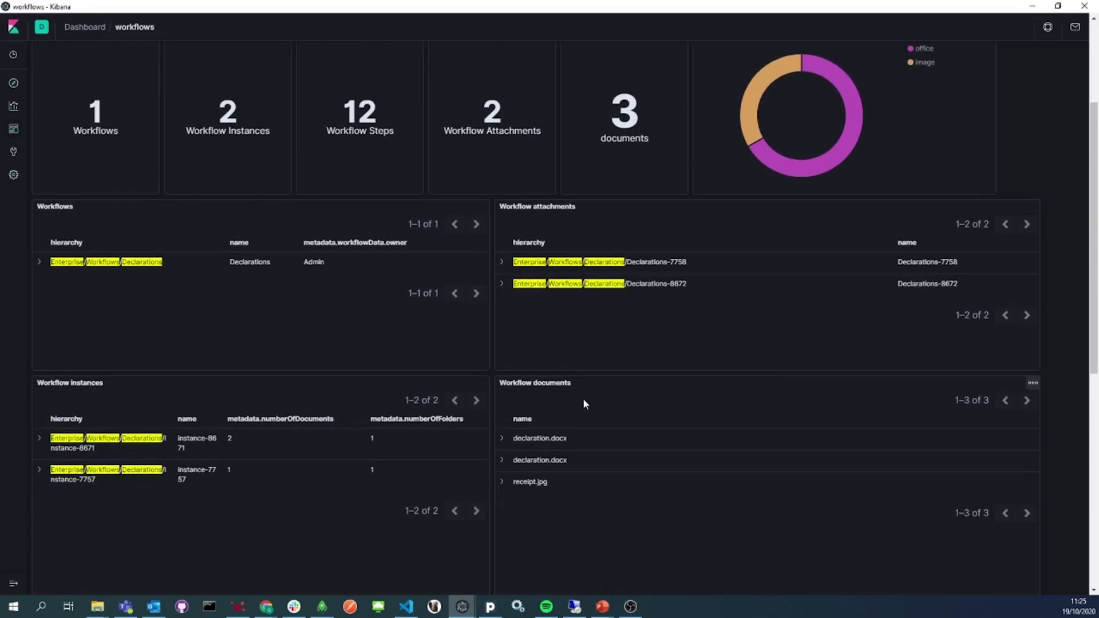
mouse_move(875, 288)
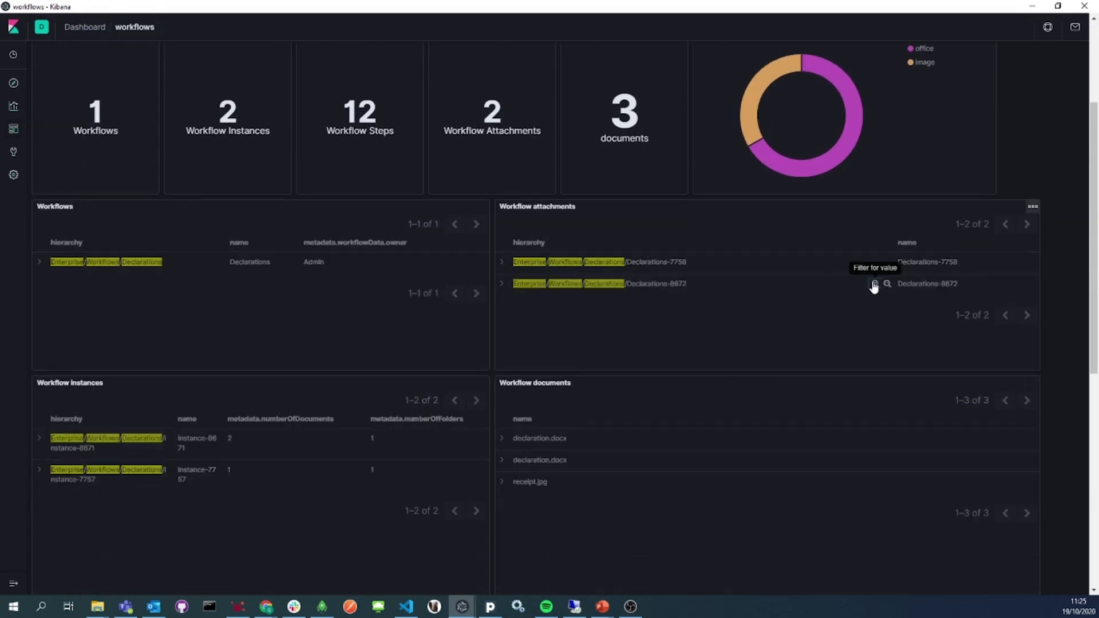
click(874, 284)
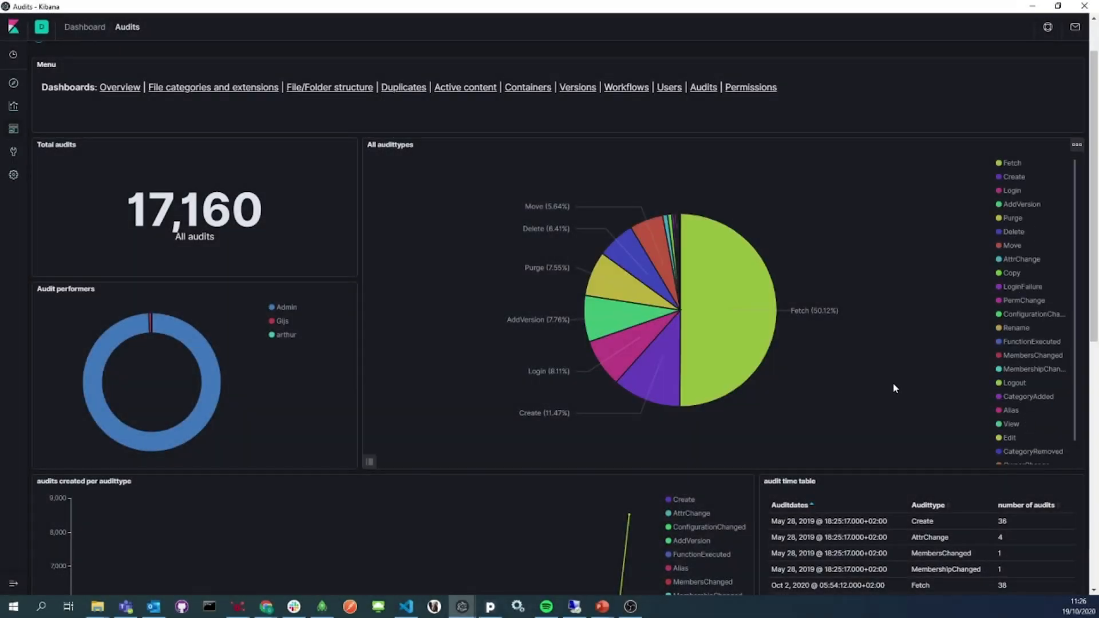
mouse_move(611, 331)
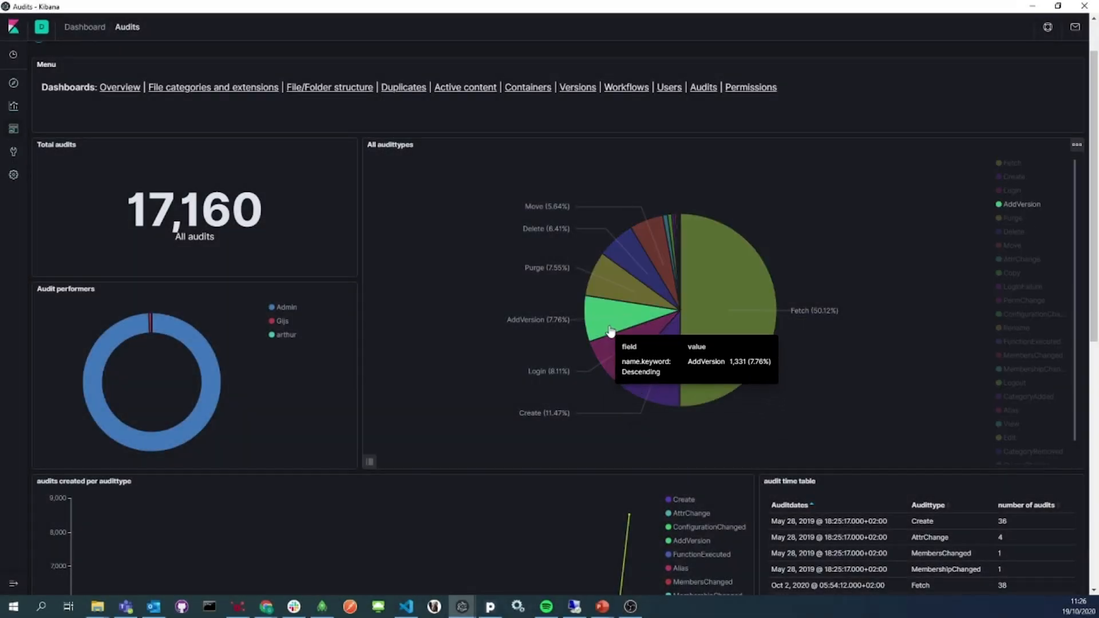
mouse_move(651, 245)
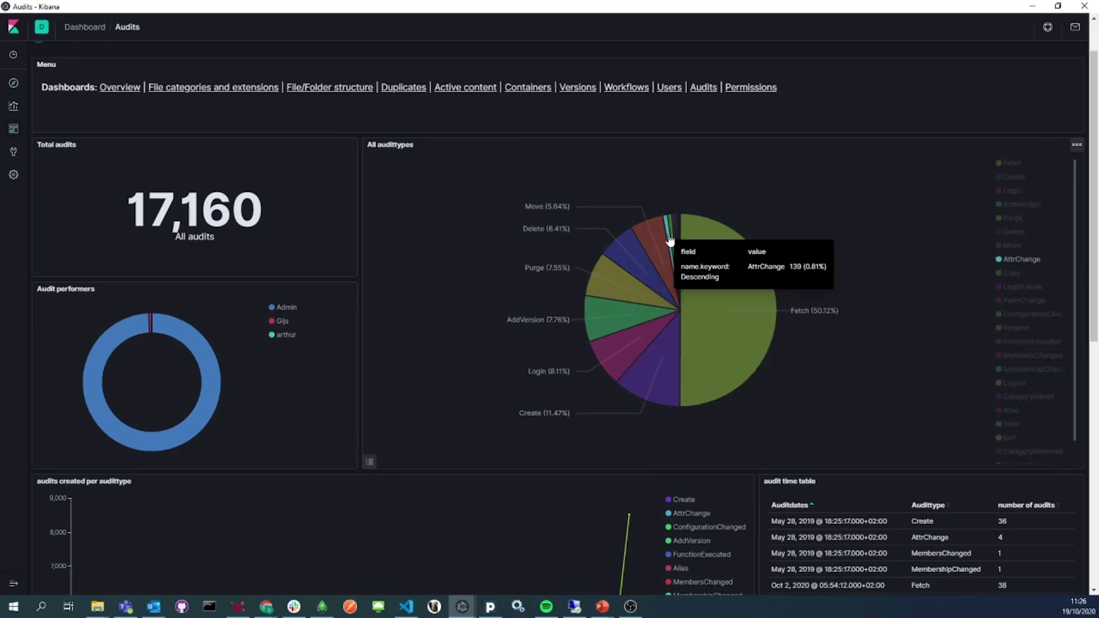
- Filter the Audits dashboard to AttrChange audits and scroll through the performer results
click(670, 235)
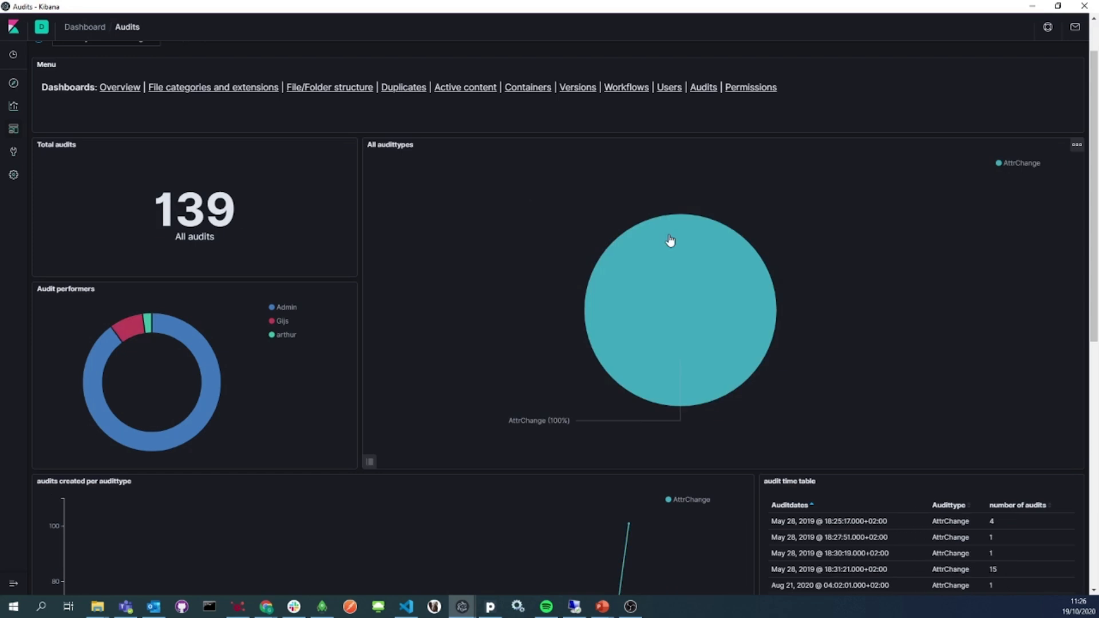
scroll(down, 3)
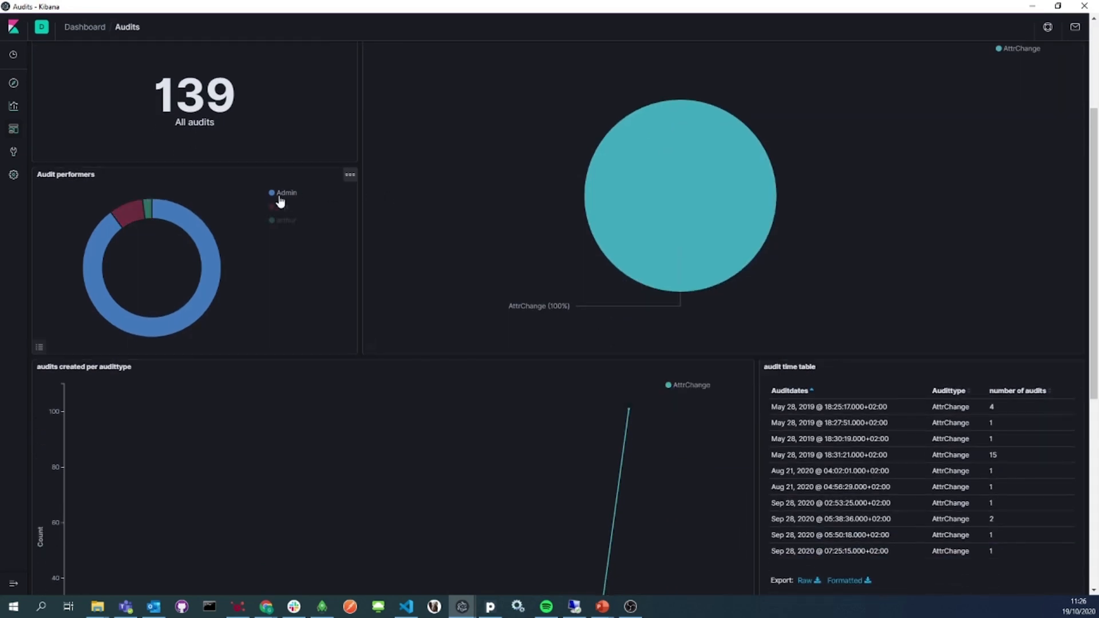
mouse_move(285, 220)
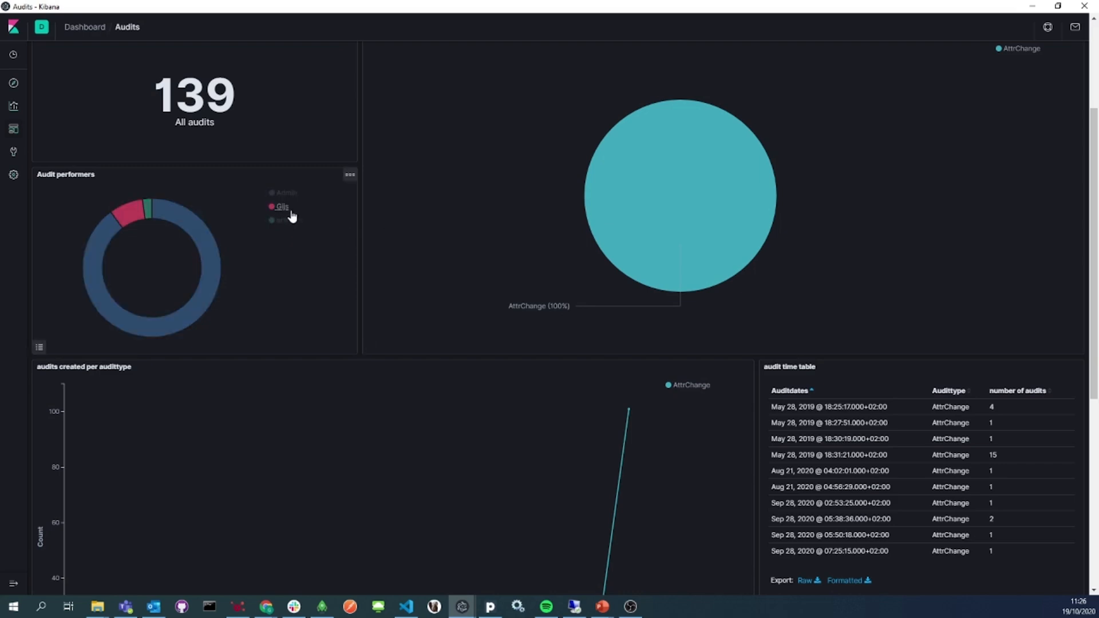
scroll(down, 3)
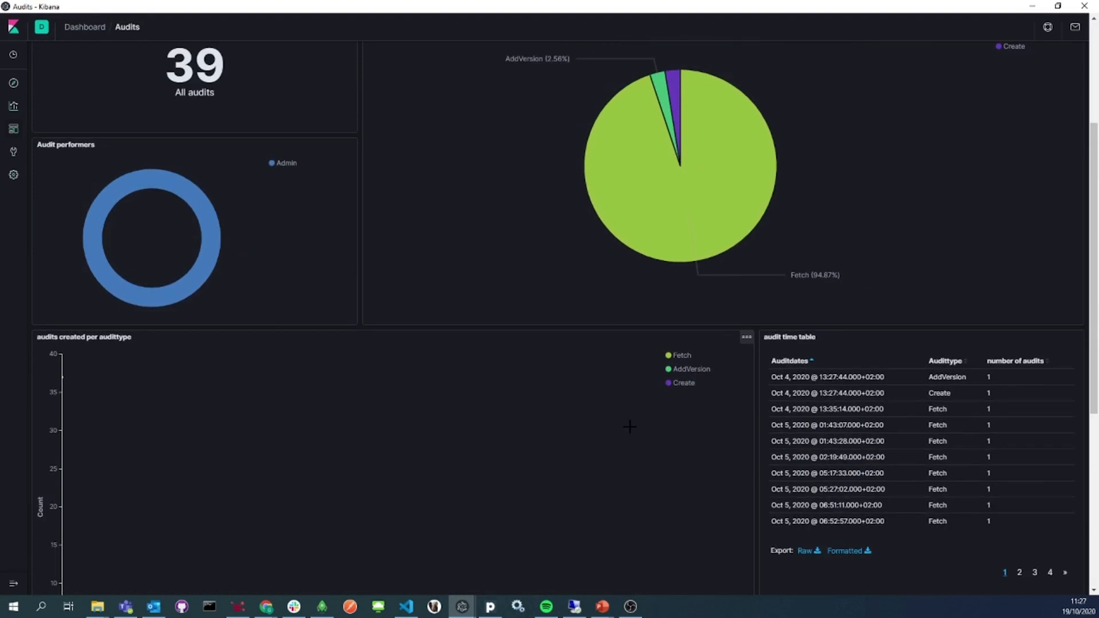
scroll(down, 3)
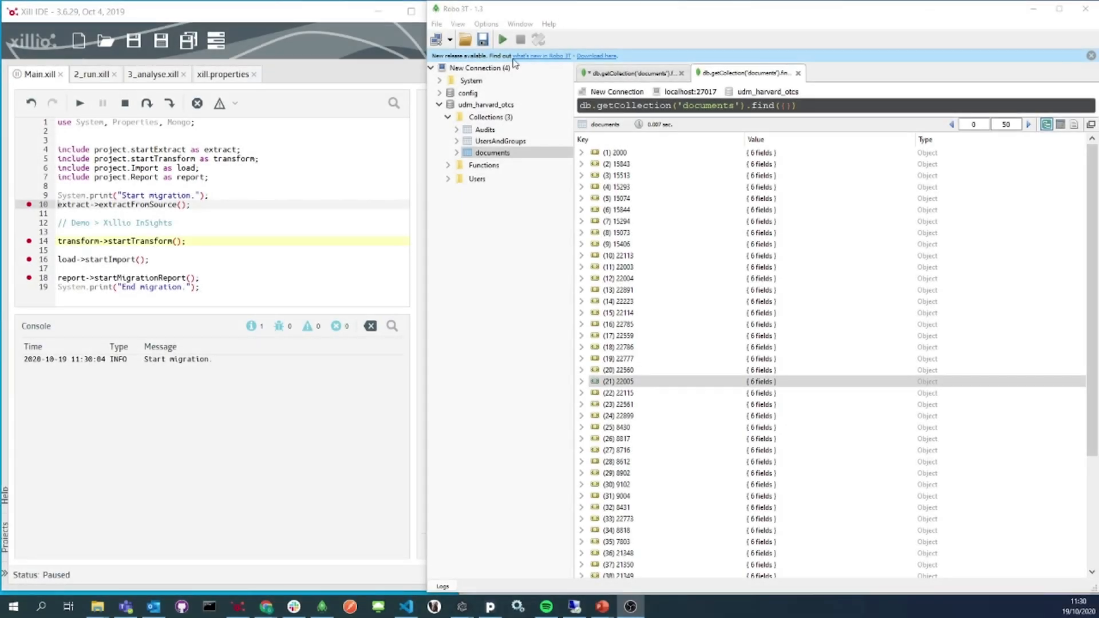
- Resume the paused script so it advances from the transform step to the import step
click(186, 241)
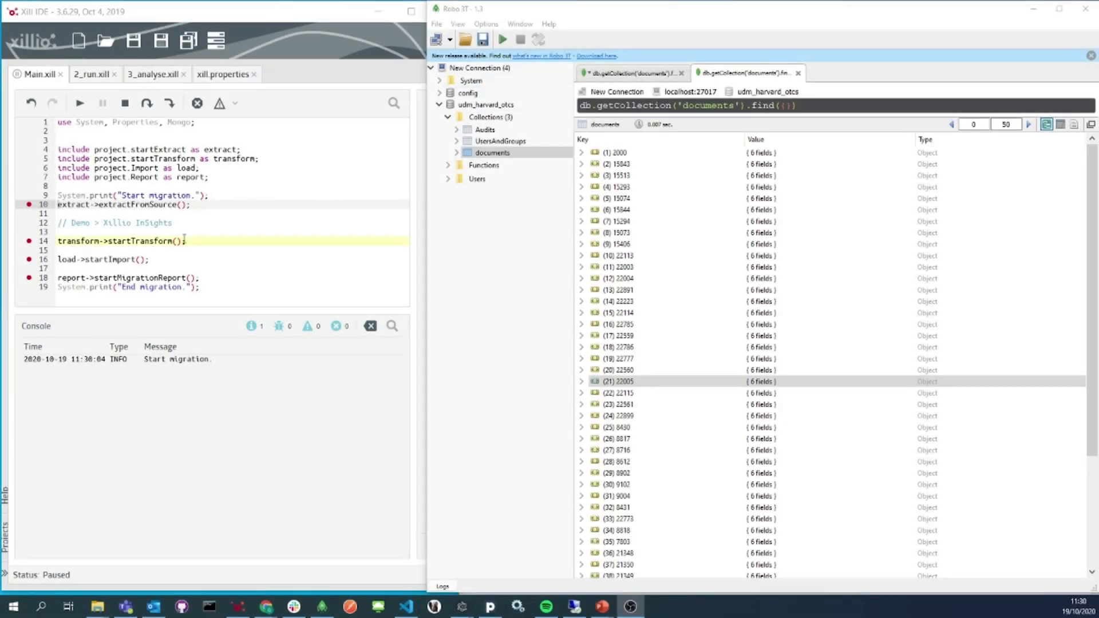
click(145, 103)
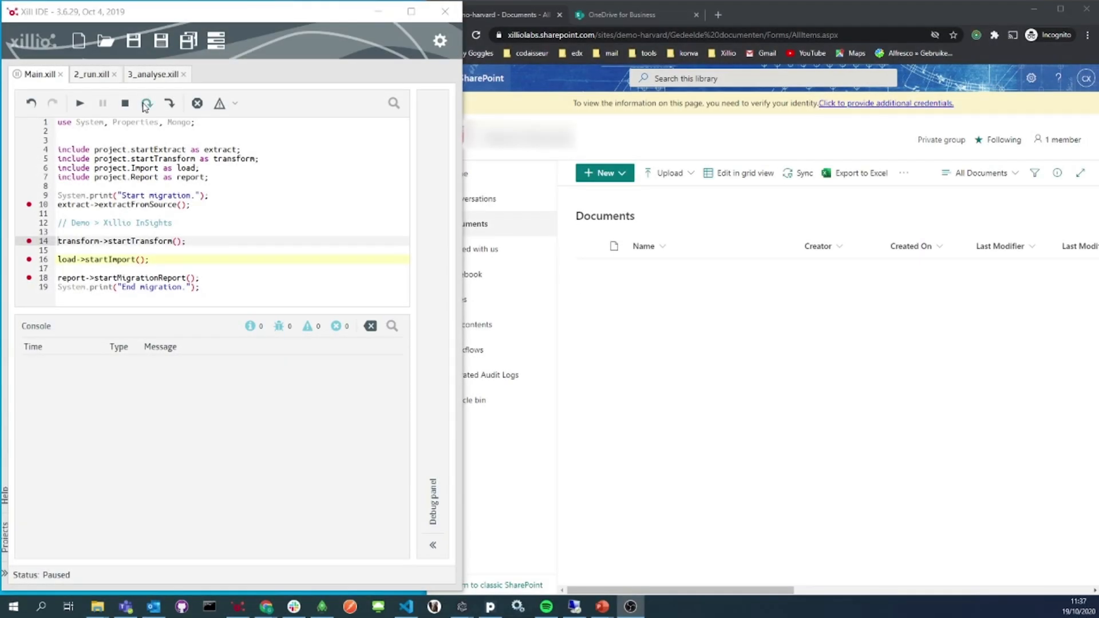
- Run the import step and view the migrated Enterprise folder in SharePoint
click(145, 103)
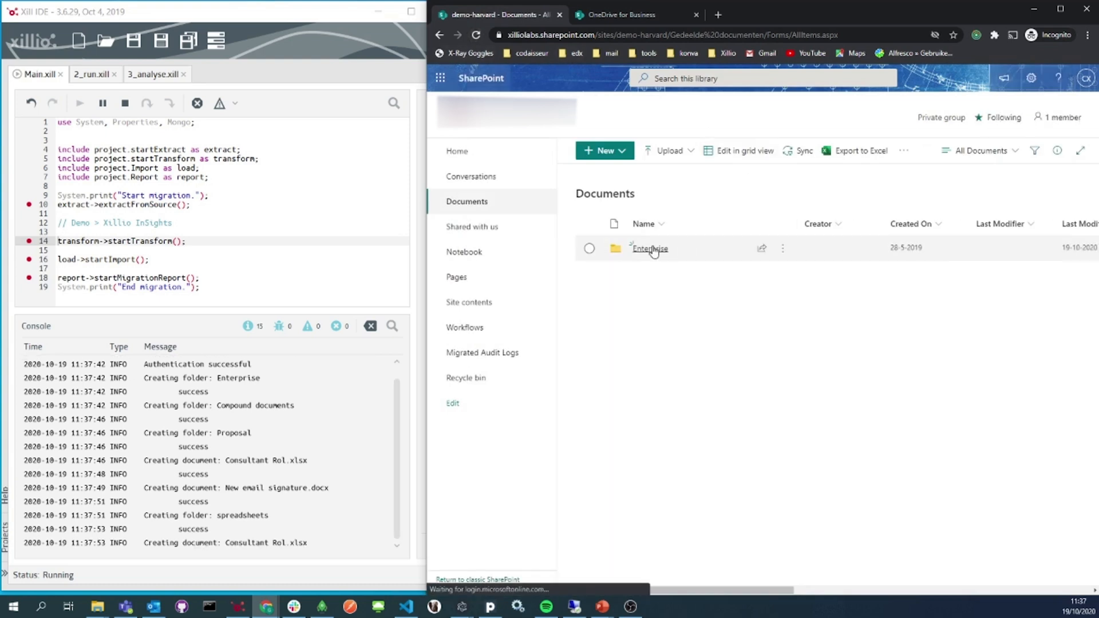
click(648, 248)
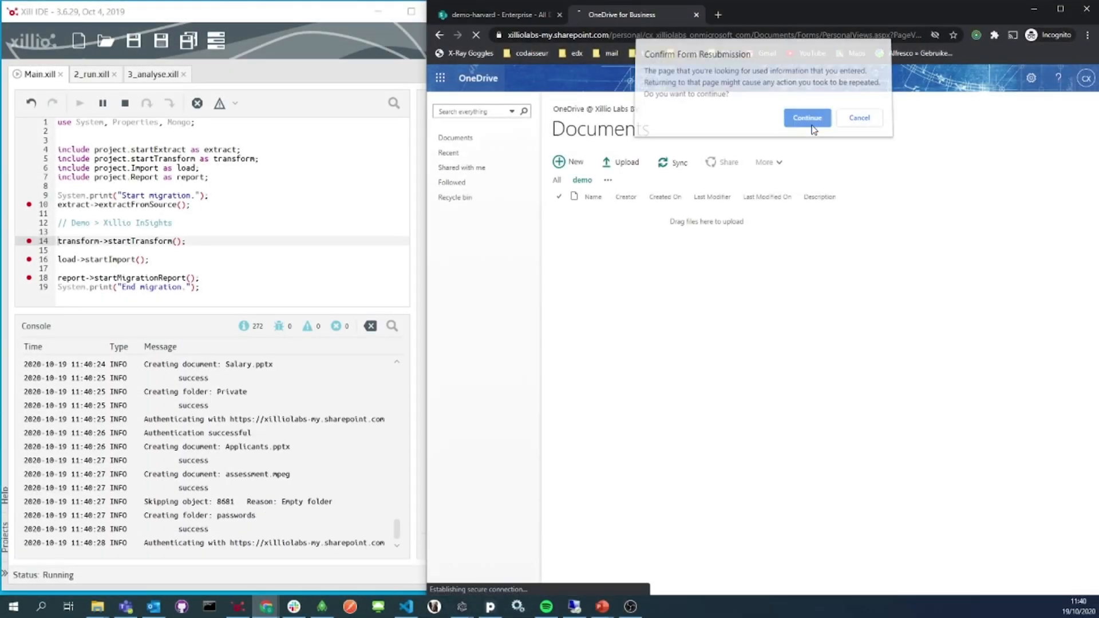
- Reload OneDrive and view the migrated Administration folder there
click(806, 117)
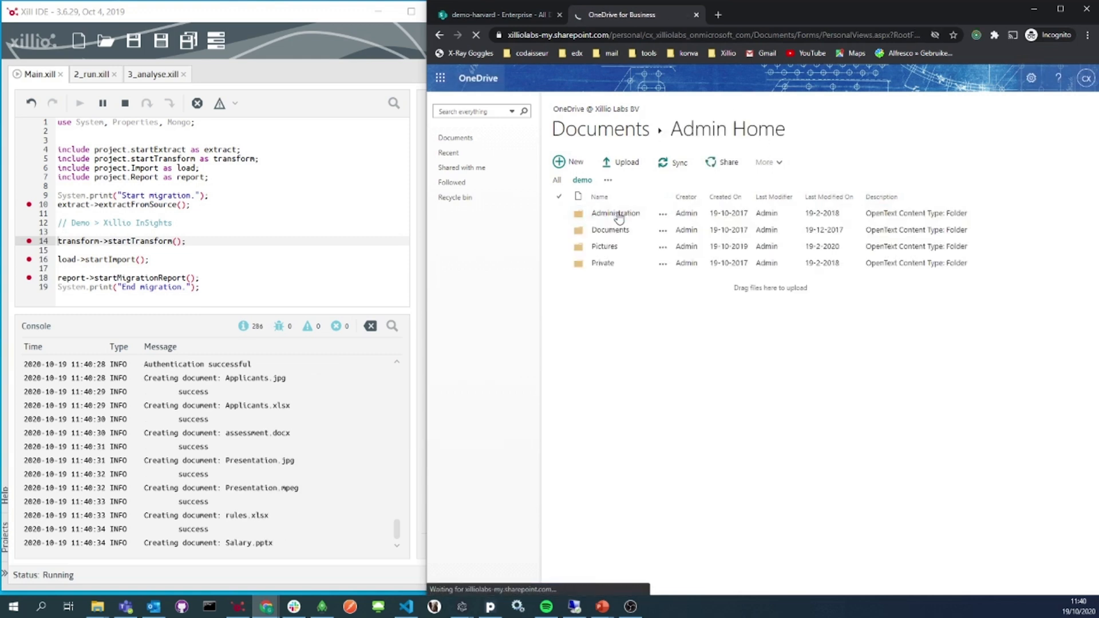
click(615, 213)
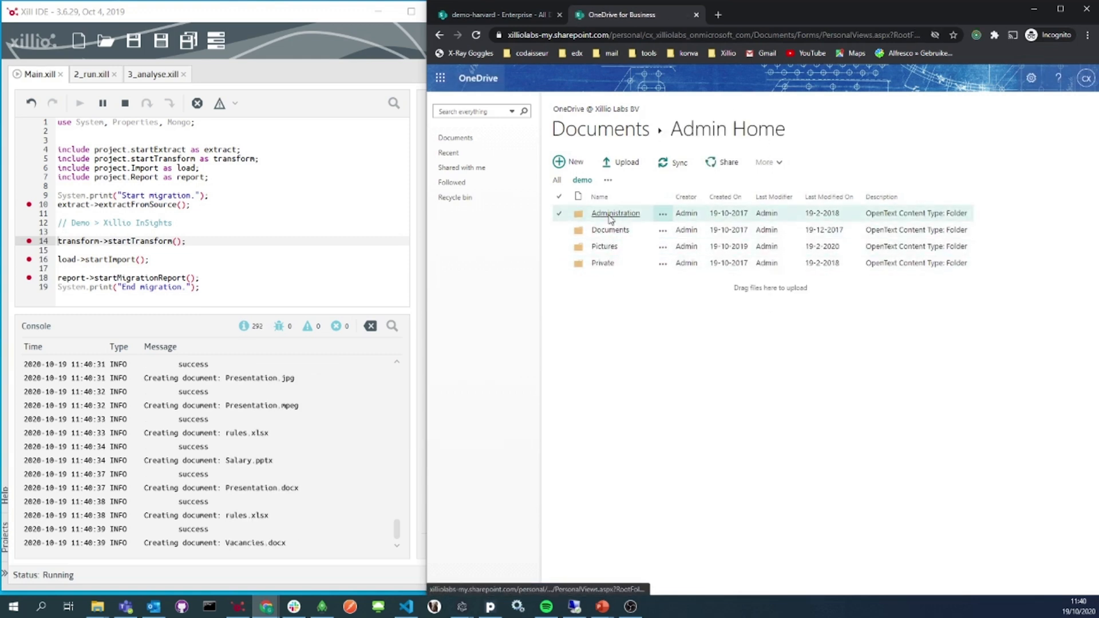
click(615, 213)
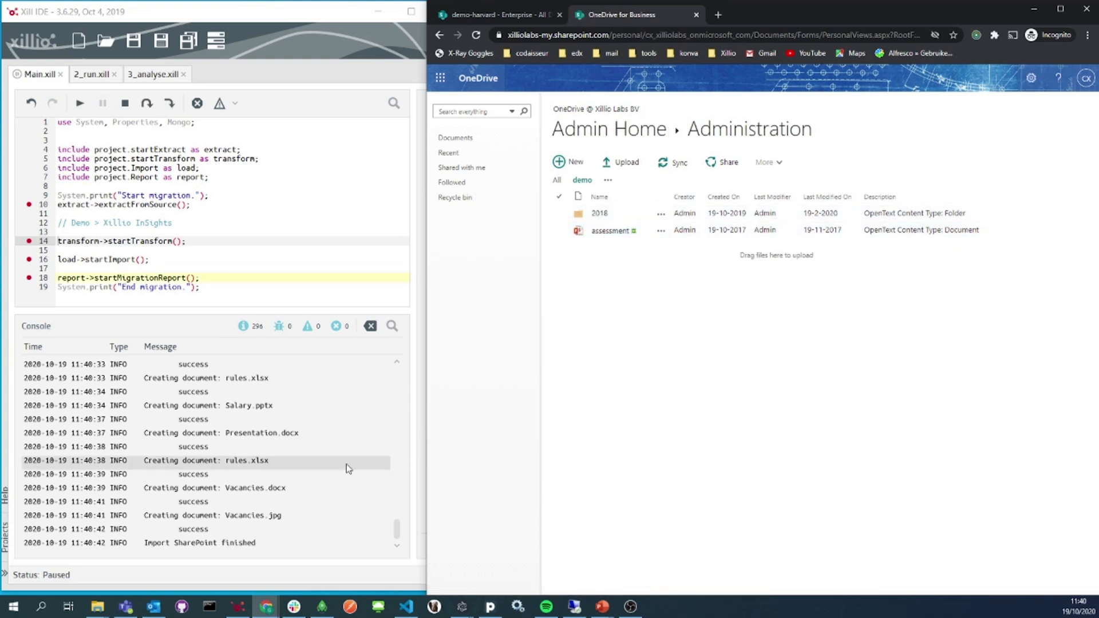
click(655, 607)
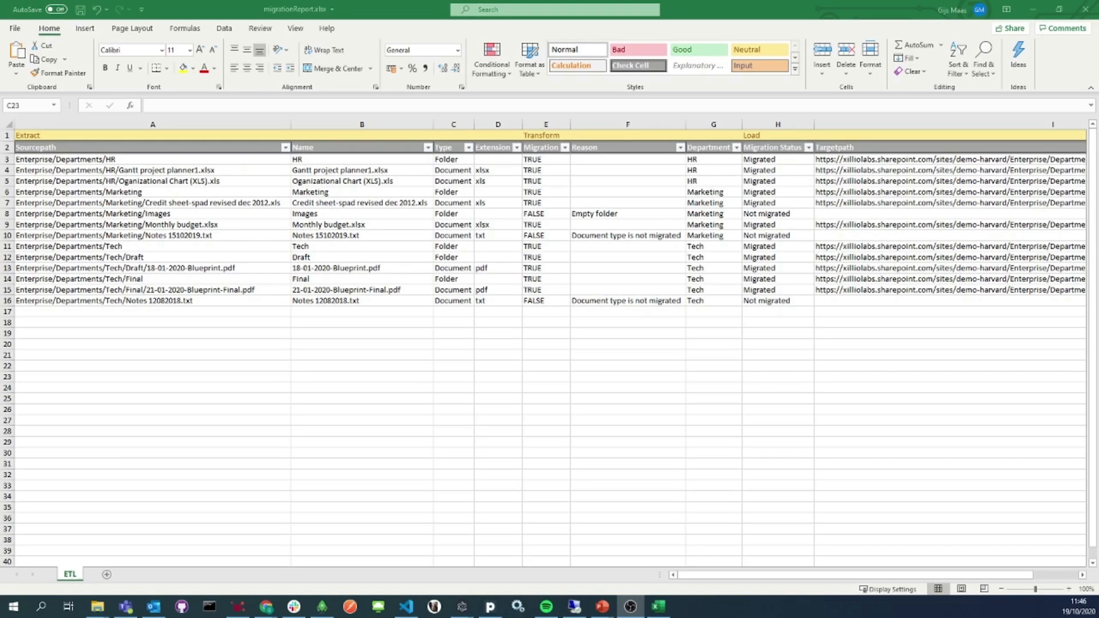
mouse_move(114, 131)
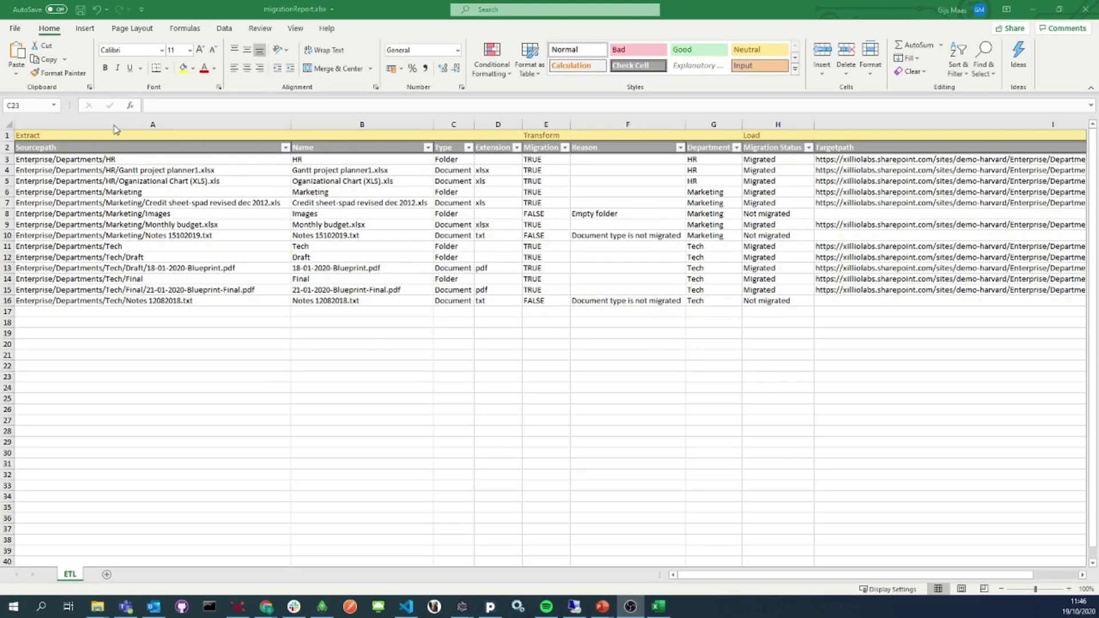
mouse_move(117, 188)
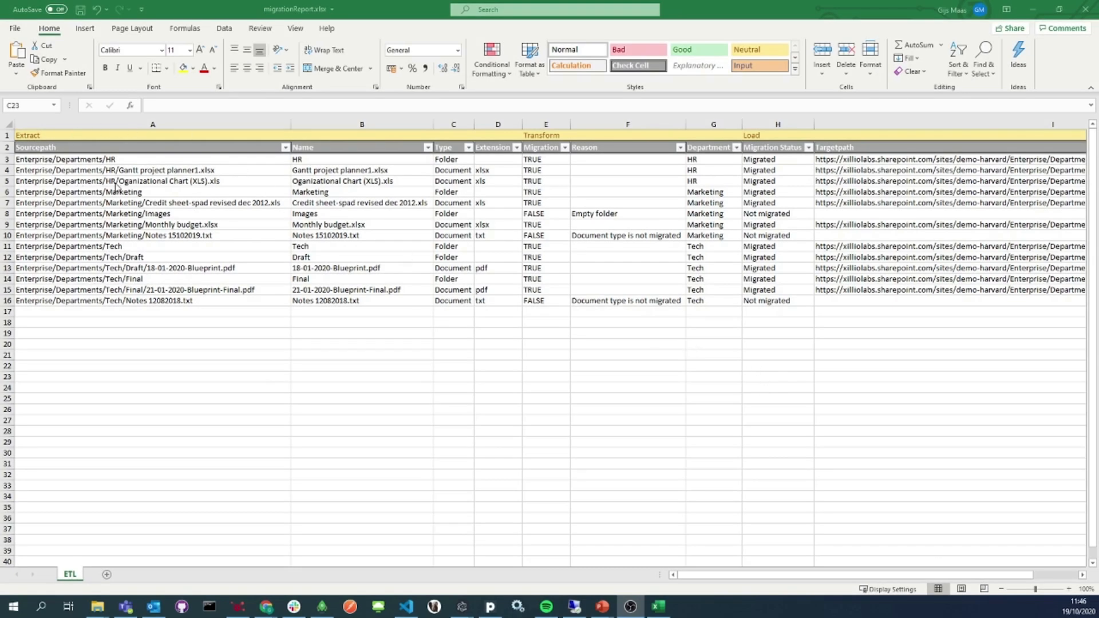
mouse_move(320, 280)
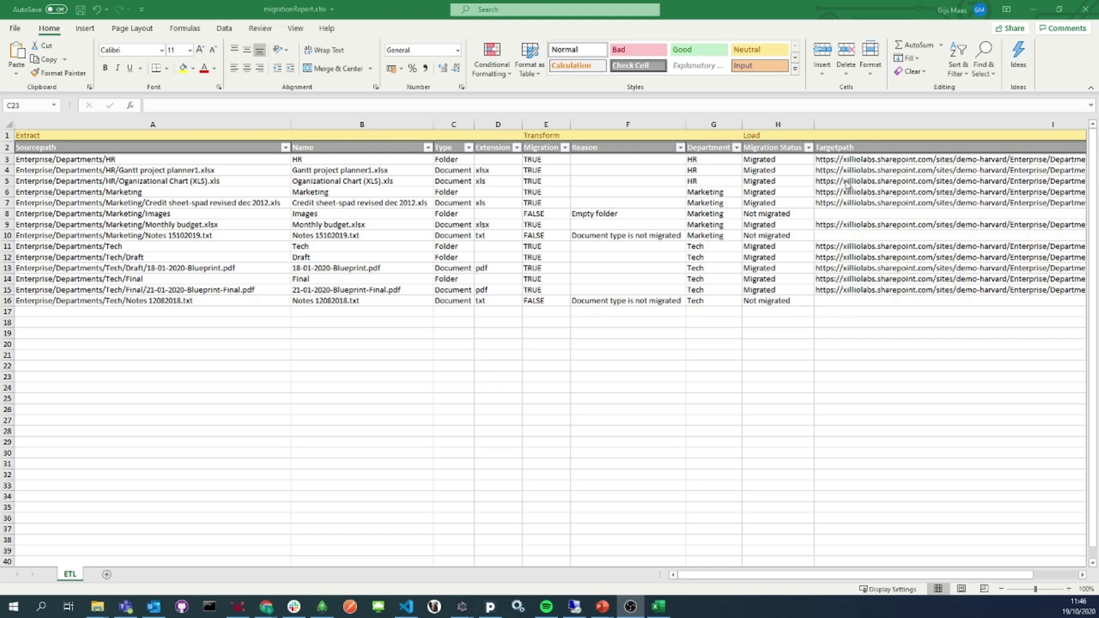
mouse_move(846, 221)
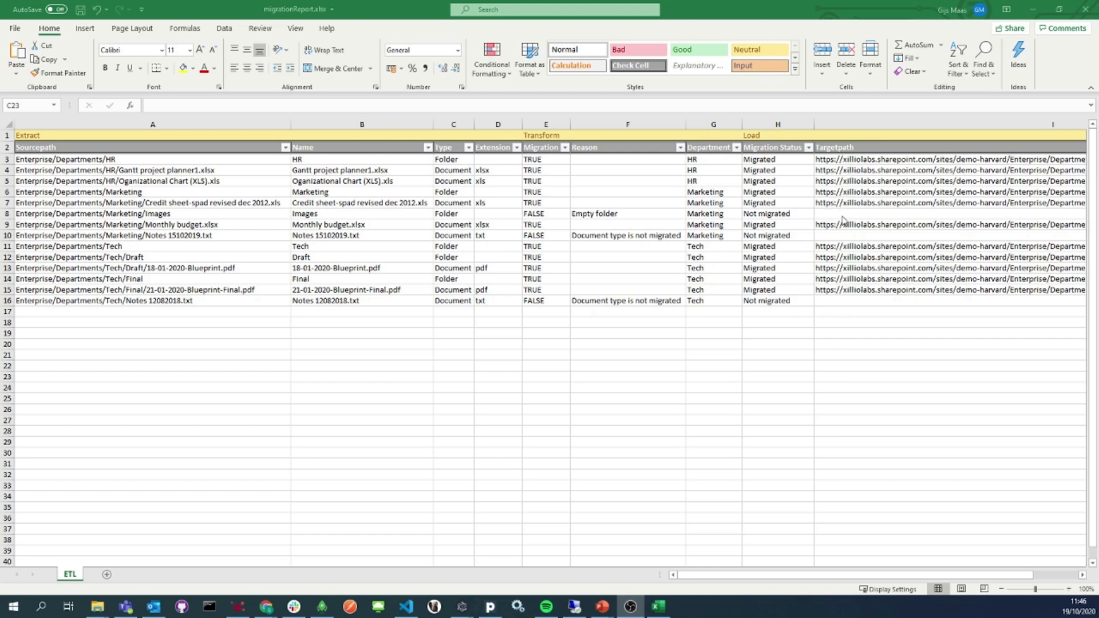